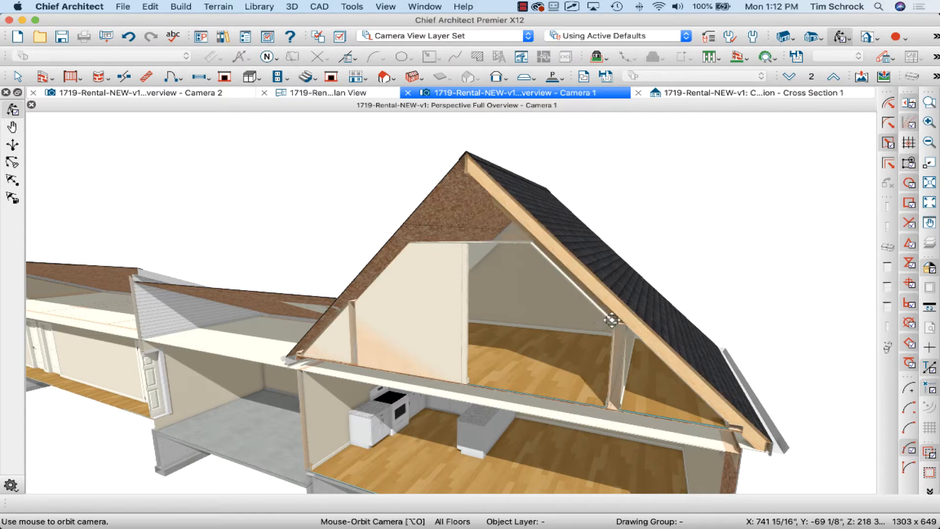
mouse_move(528, 230)
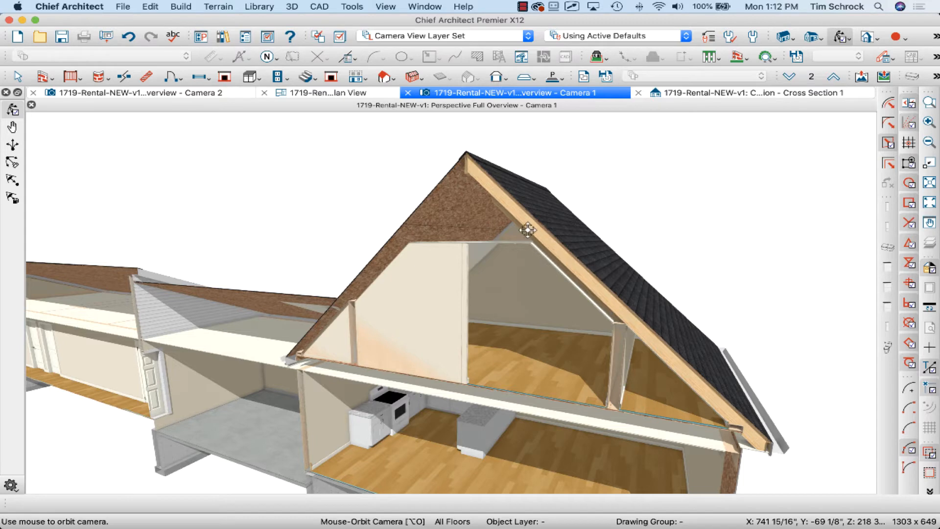
mouse_move(579, 278)
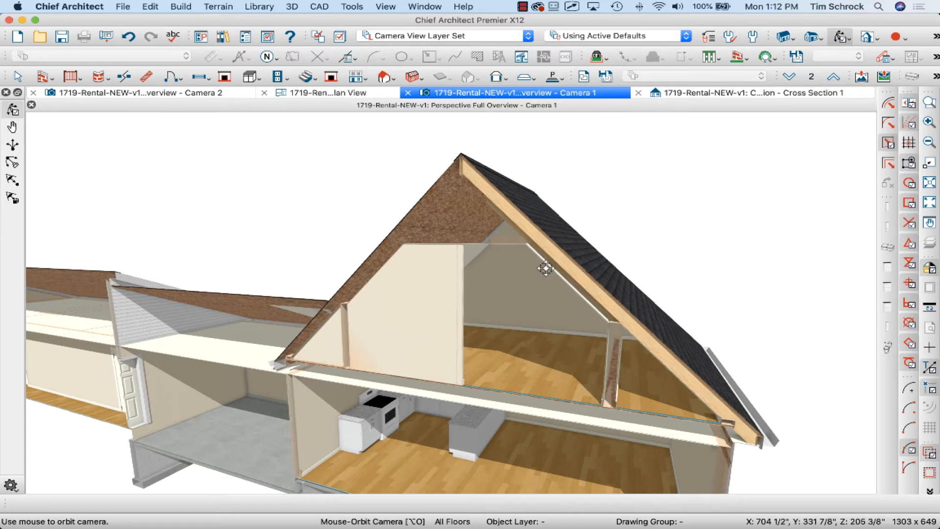
- Close the Camera 1 overview tab after inspecting the gable framing
left_click(446, 93)
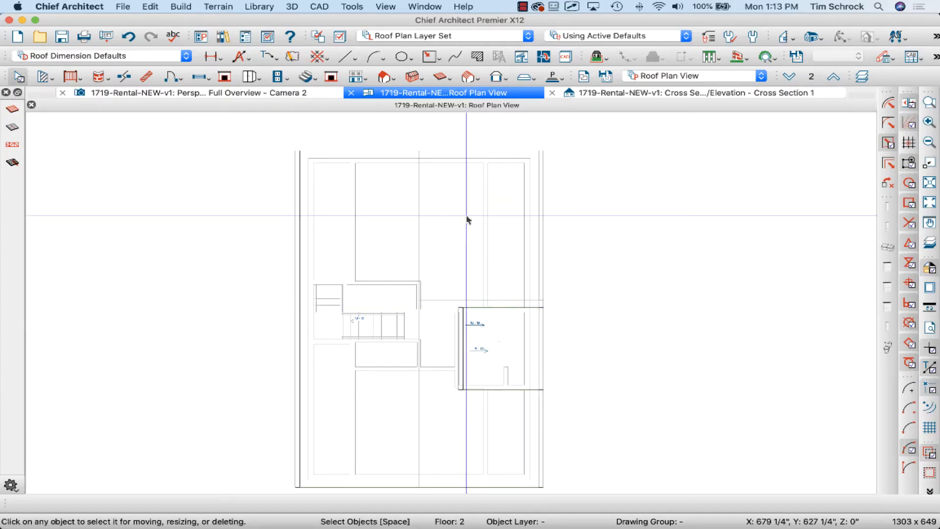
- Review the roof plane's Structure panel showing the 7 1/4" framing layer, then close it
left_click(473, 231)
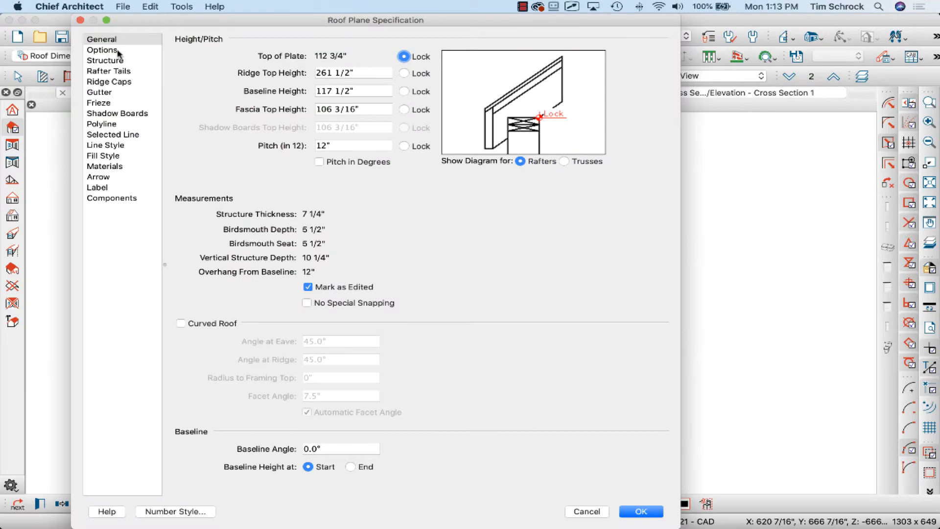
left_click(106, 60)
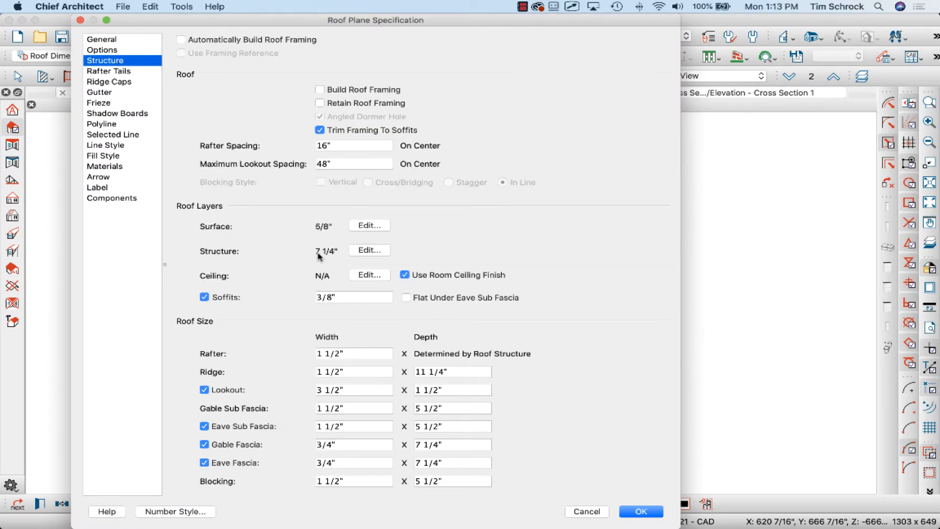
left_click(640, 511)
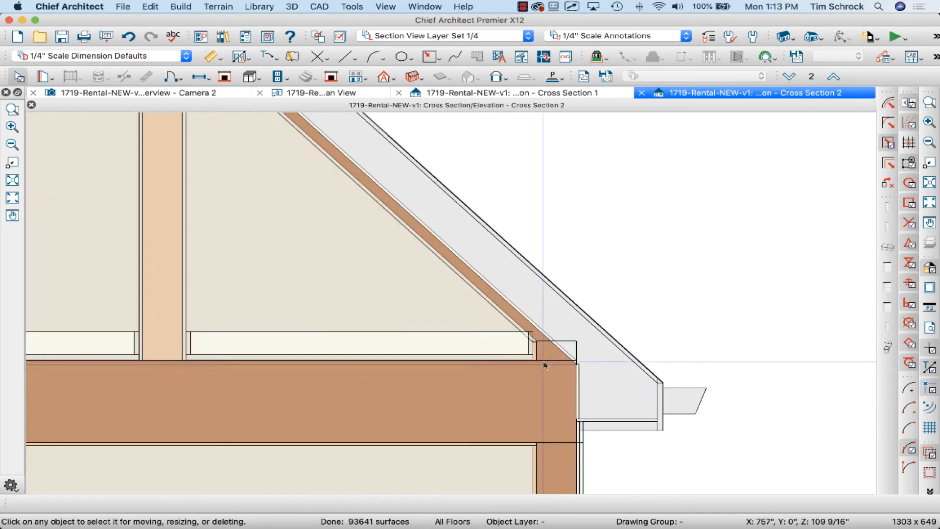
mouse_move(542, 353)
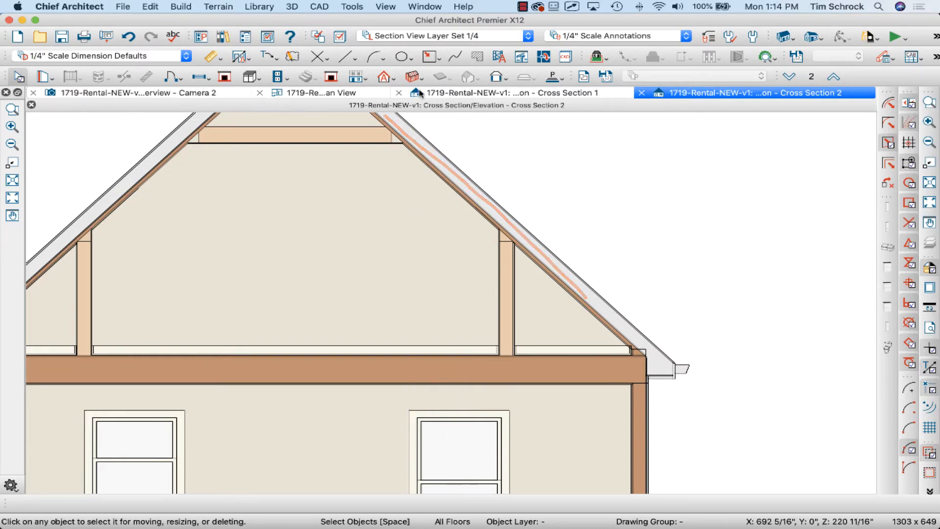
- Switch to the floor 2 Roof Plan View tab
left_click(321, 92)
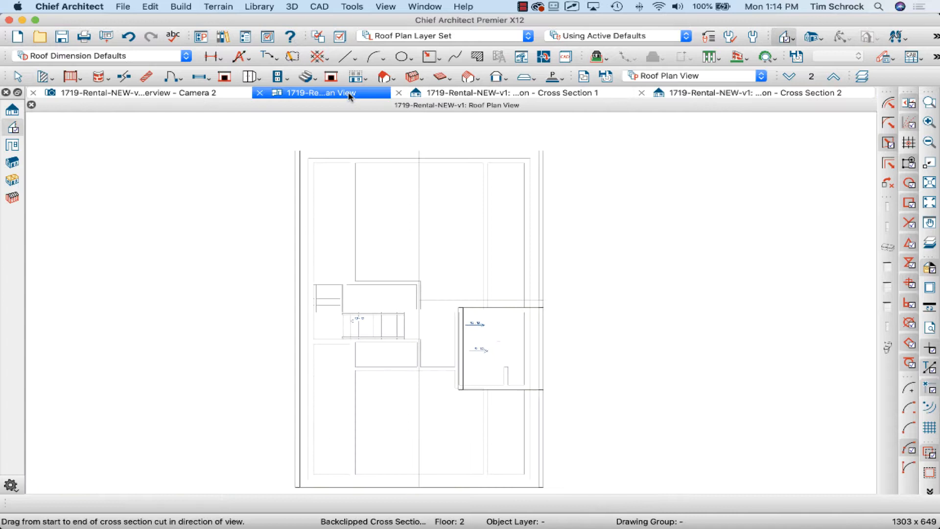
mouse_move(534, 347)
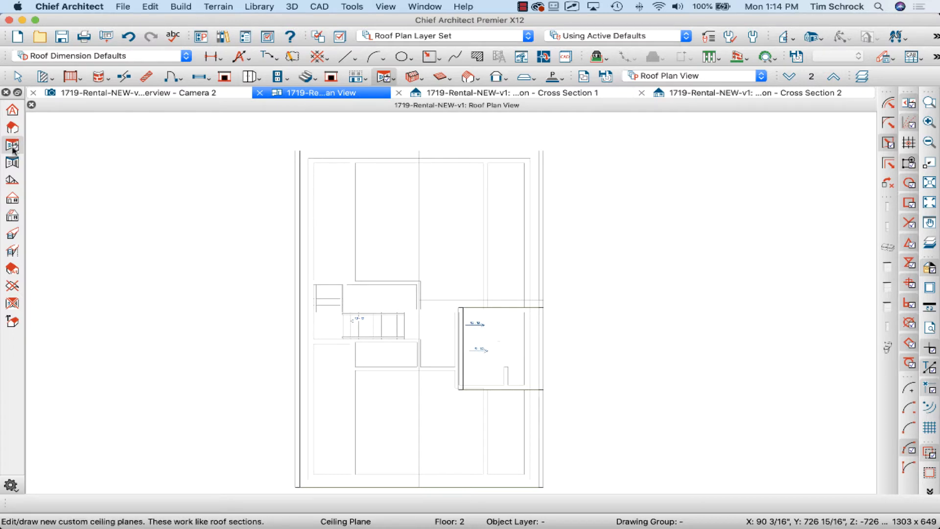
mouse_move(12, 145)
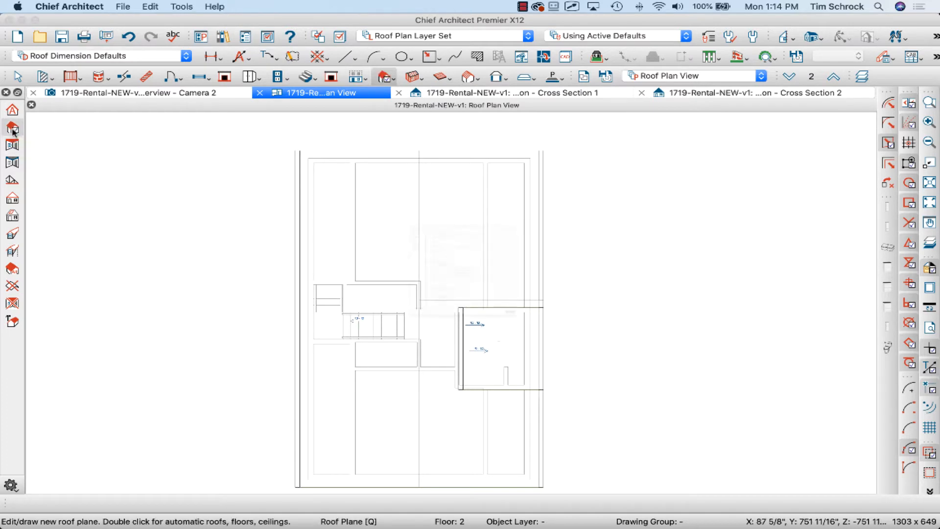
- Review the Build Roof settings, close without rebuilding, and pick the Ceiling Plane tool
left_click(12, 128)
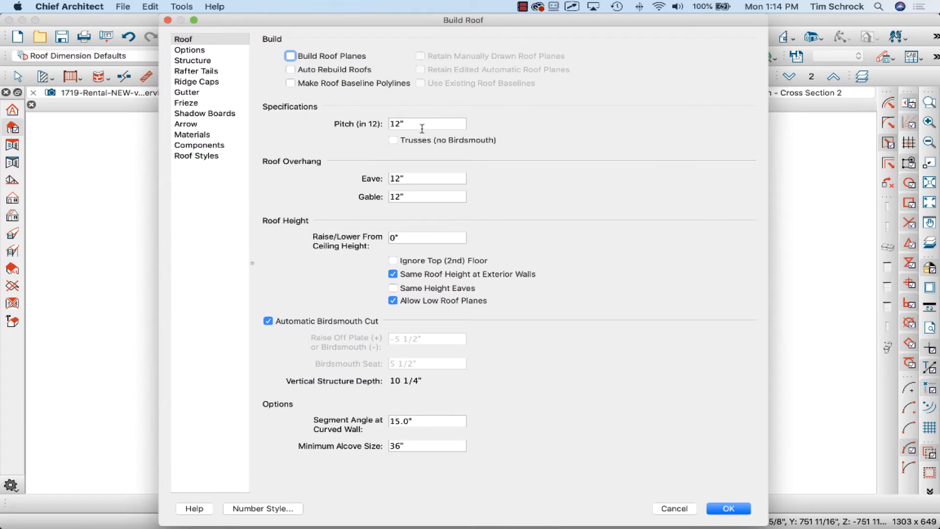
mouse_move(385, 131)
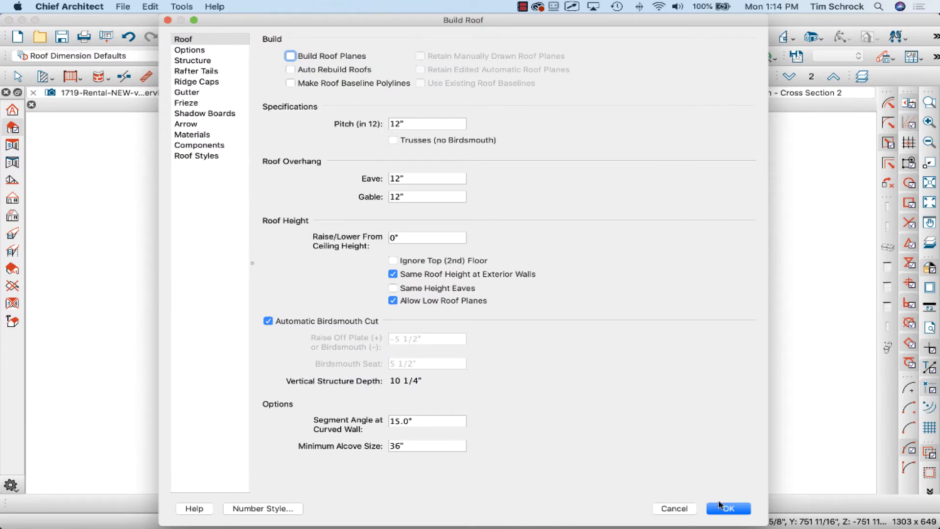
left_click(727, 507)
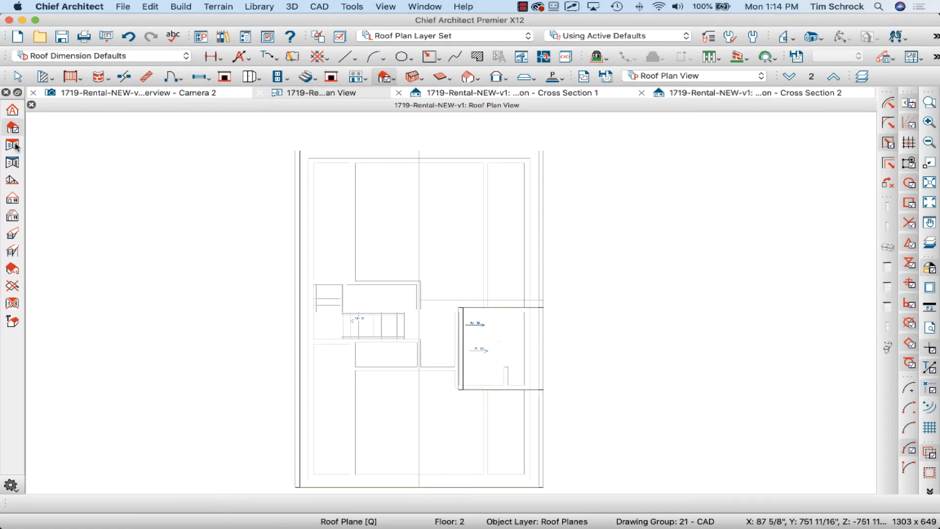
left_click(322, 93)
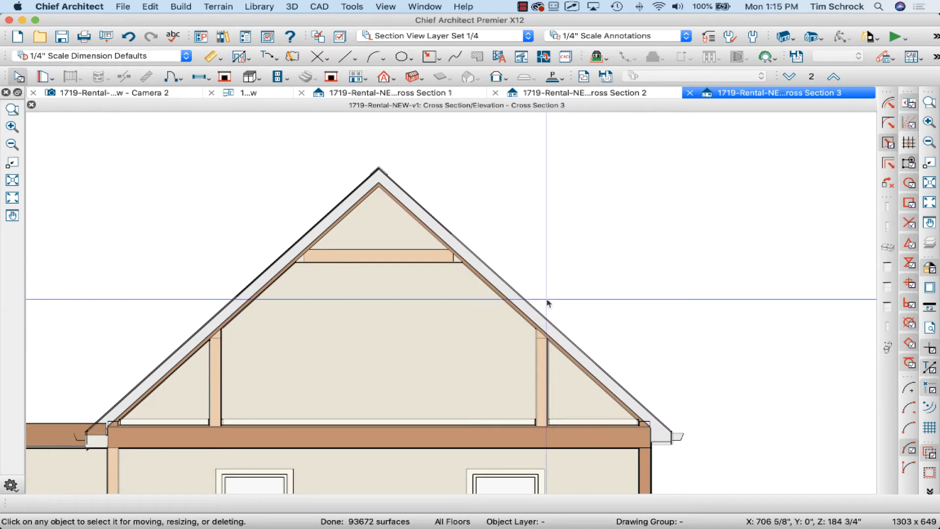
mouse_move(384, 270)
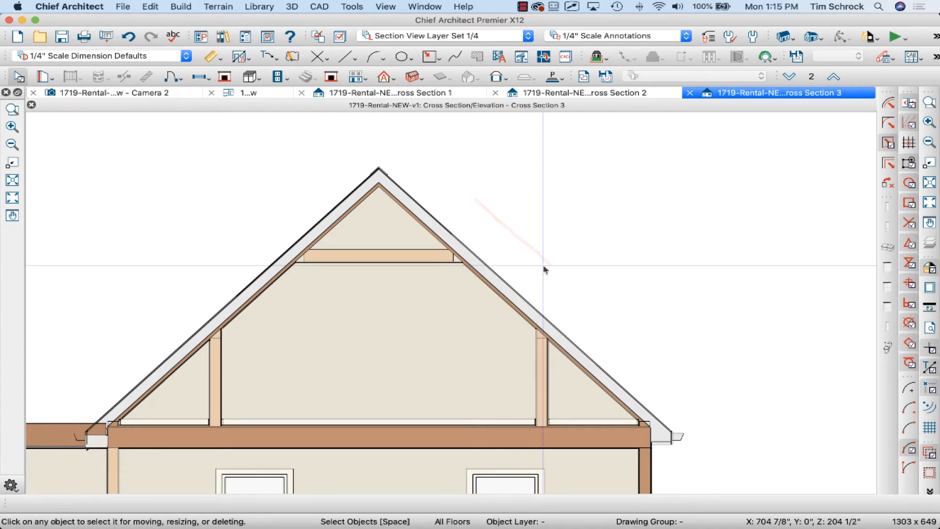
mouse_move(552, 265)
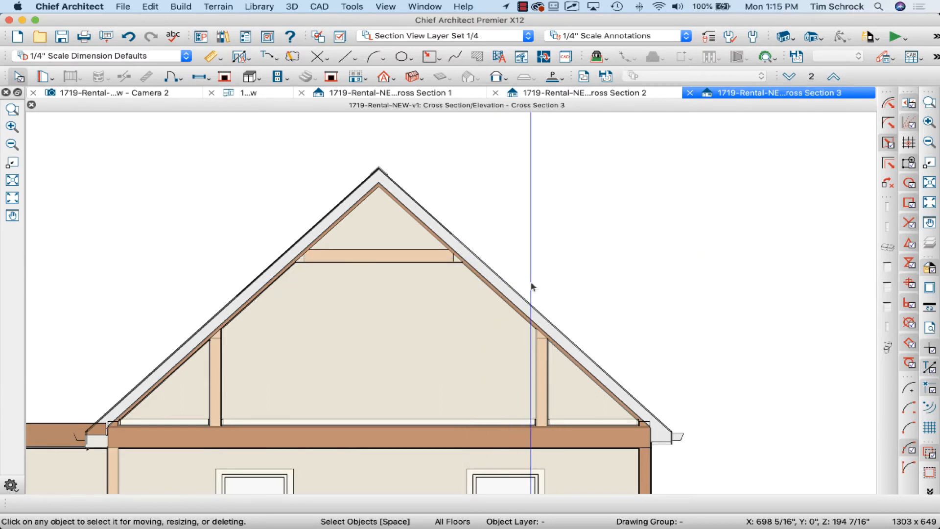
mouse_move(532, 274)
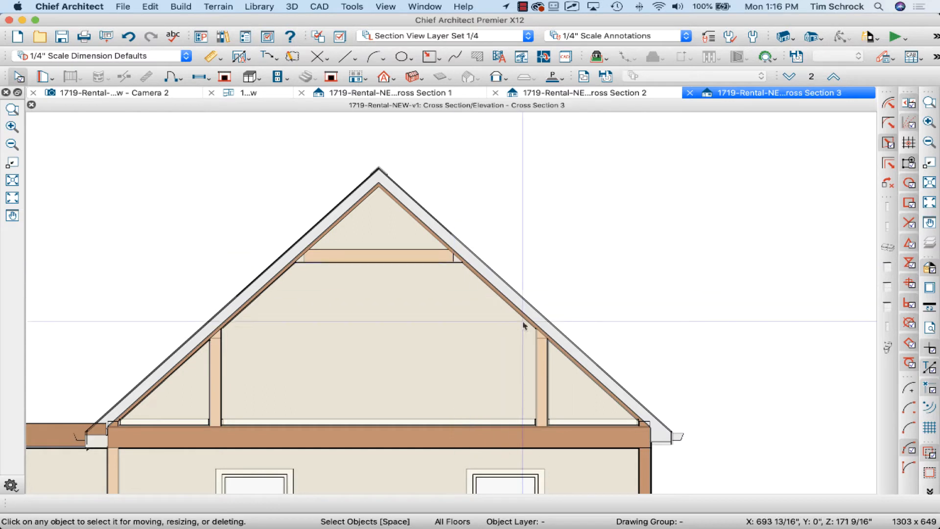
mouse_move(538, 341)
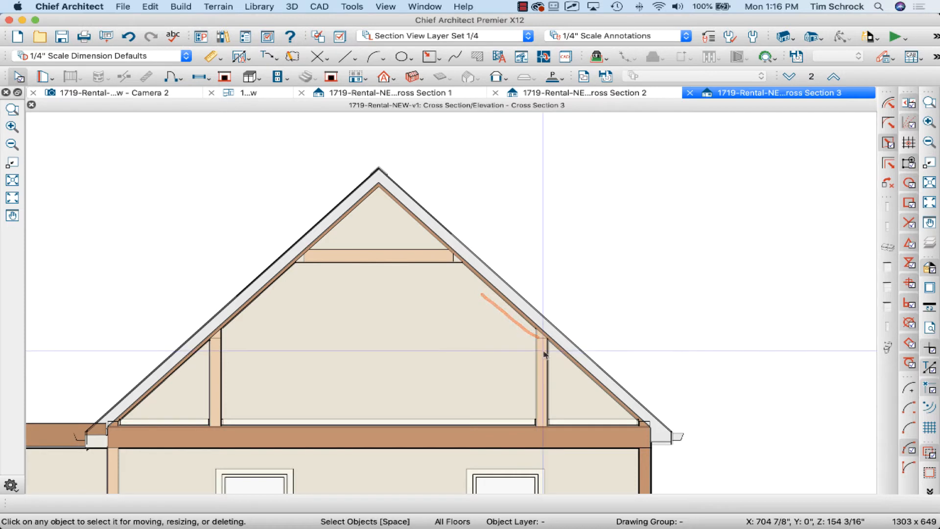
- Go from Cross Section 3 back to the Roof Plan View tab
left_click(346, 56)
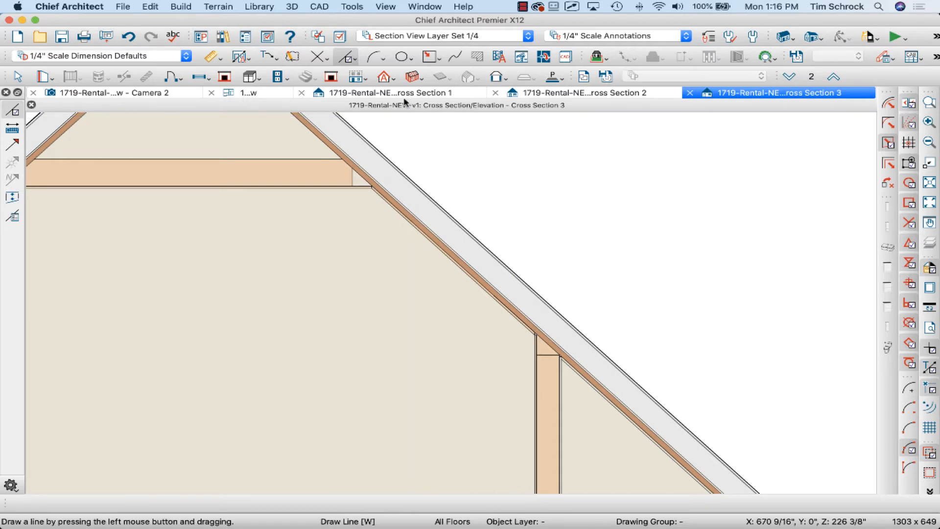
mouse_move(515, 101)
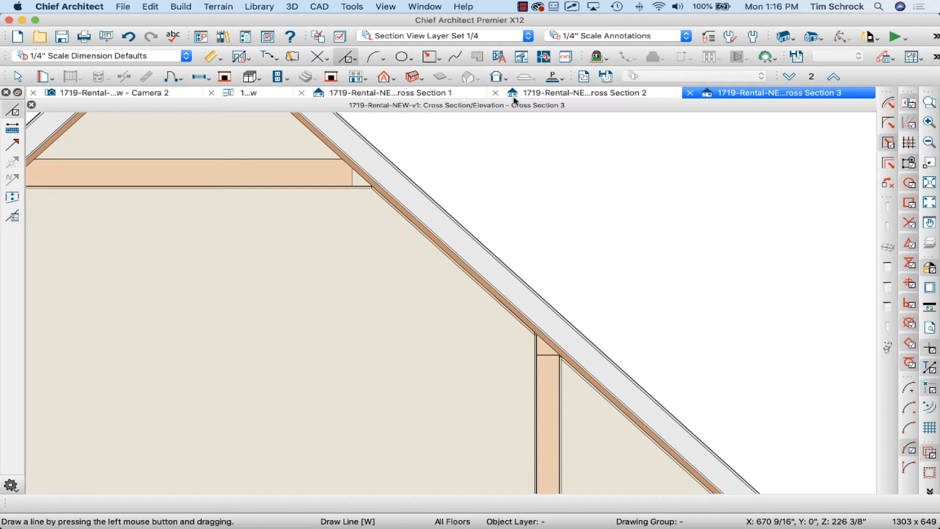
mouse_move(247, 100)
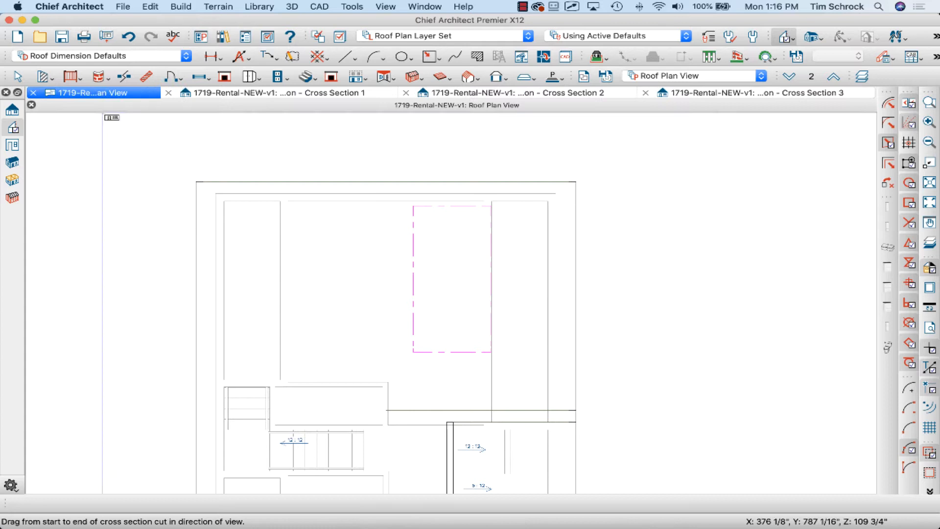
- Move the ceiling plane down 48 inches and view it in Cross Section 3
left_click(450, 276)
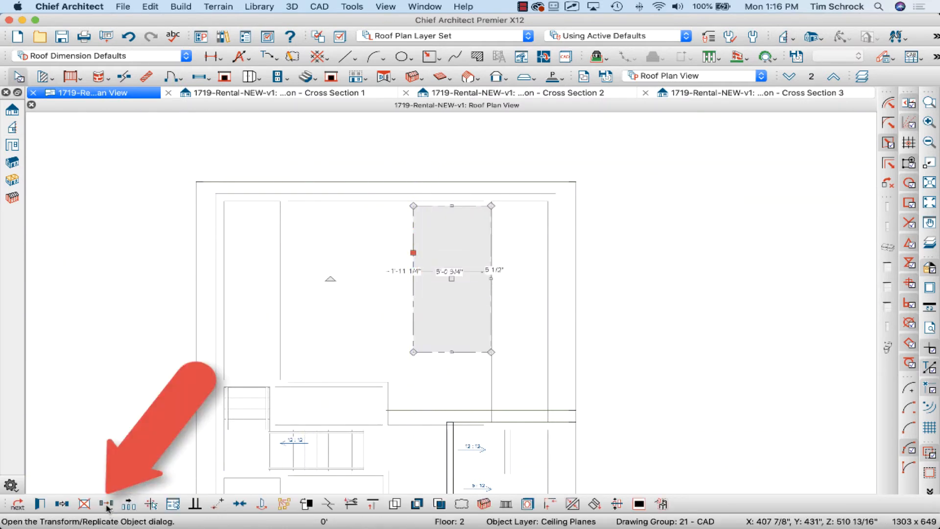
left_click(106, 504)
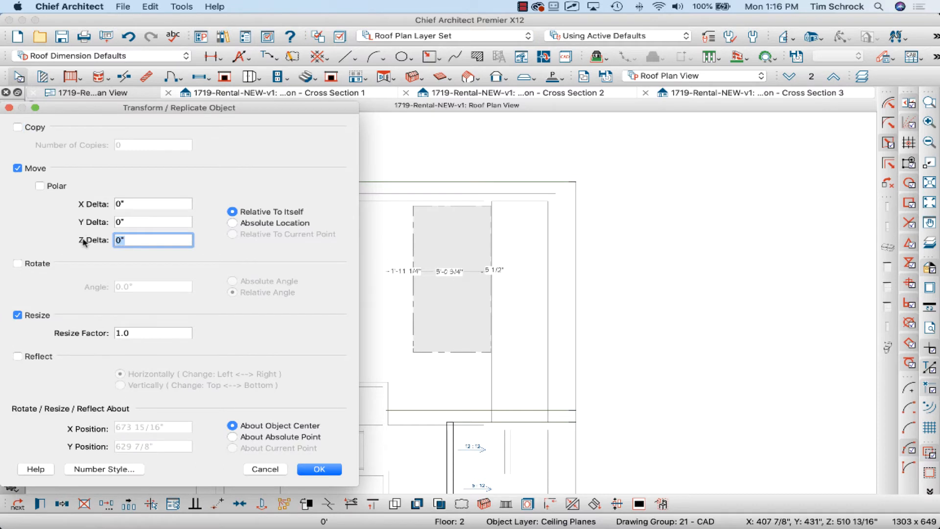
type("-48")
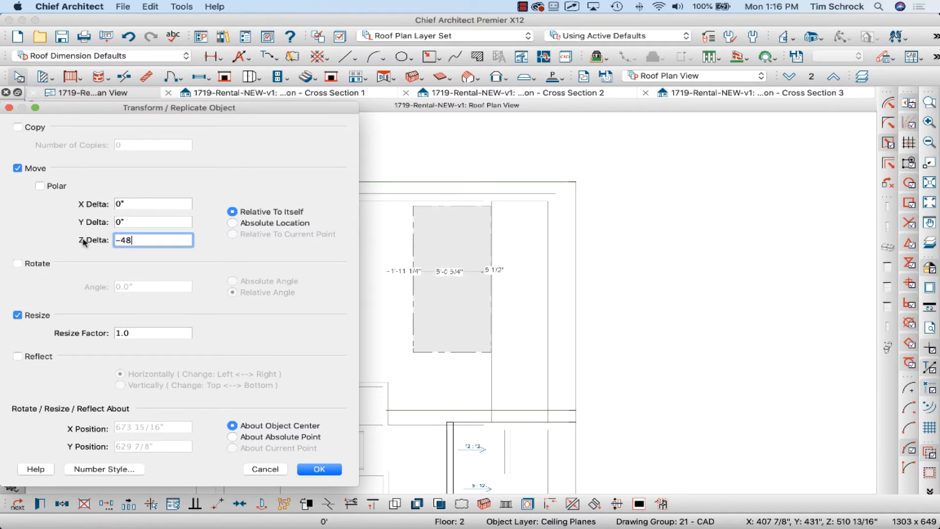
mouse_move(252, 331)
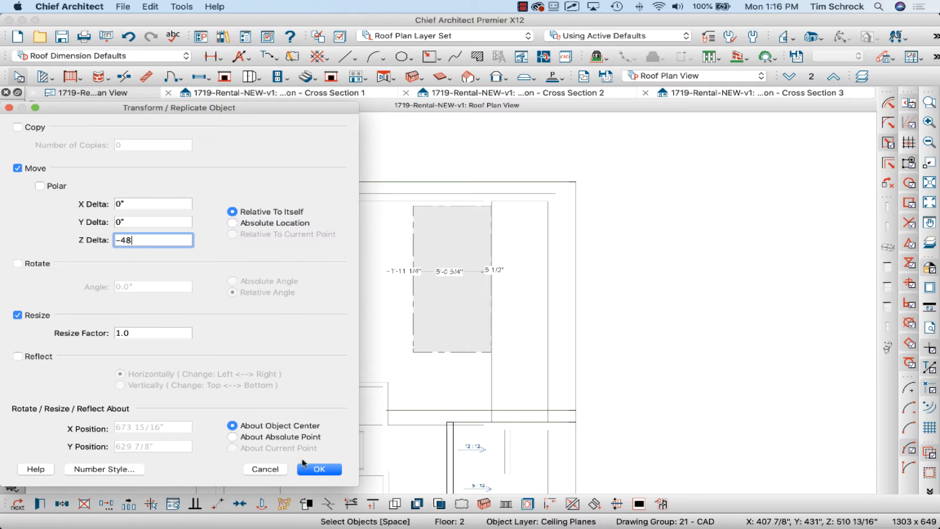
left_click(319, 469)
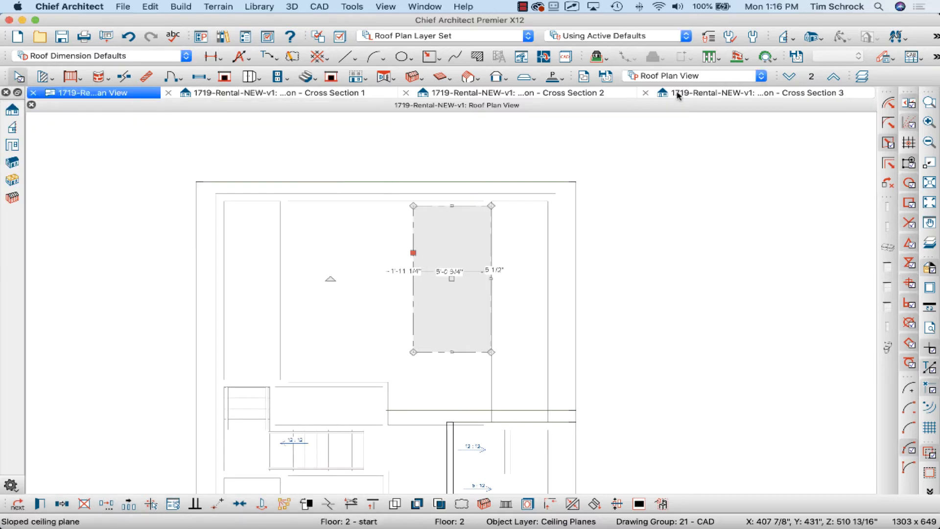
left_click(749, 93)
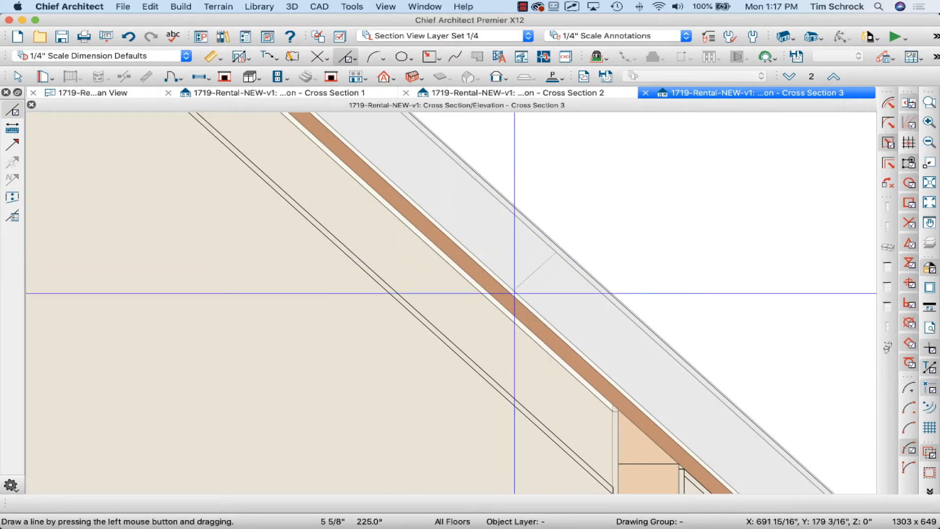
mouse_move(487, 299)
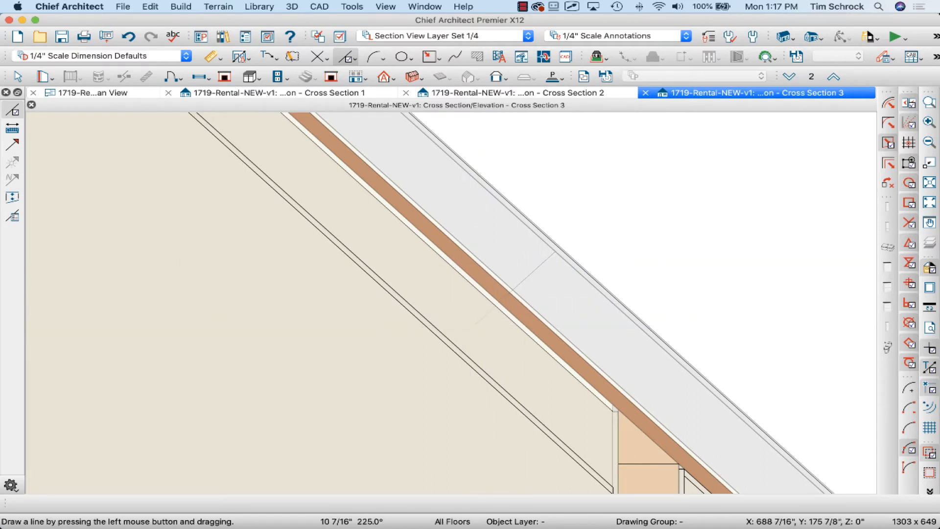
mouse_move(471, 325)
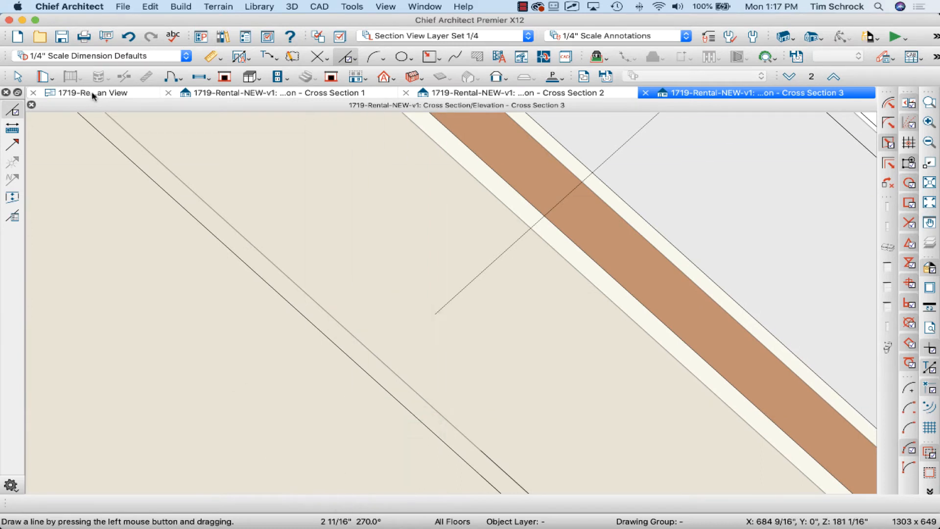
- From Roof Plan View, apply a 2 11/16 inch Z Delta move to the ceiling plane
left_click(96, 92)
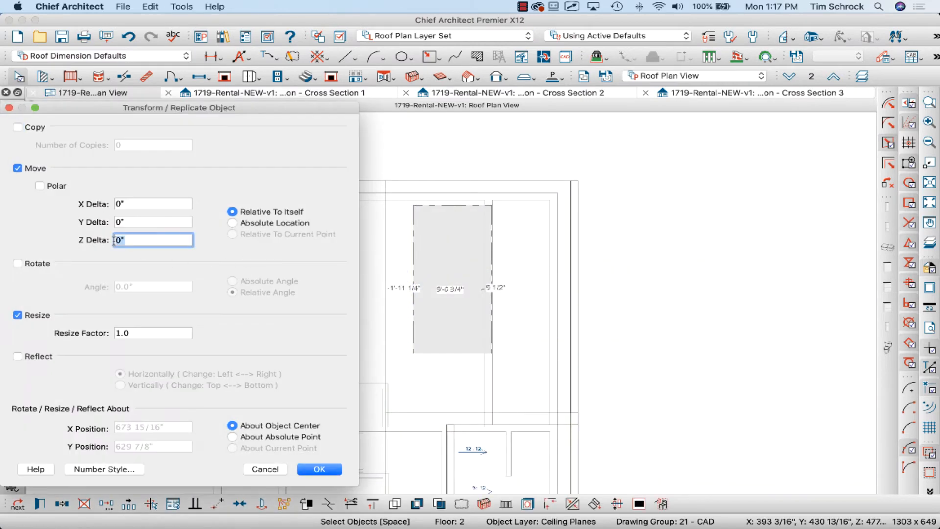
type("2 11/16")
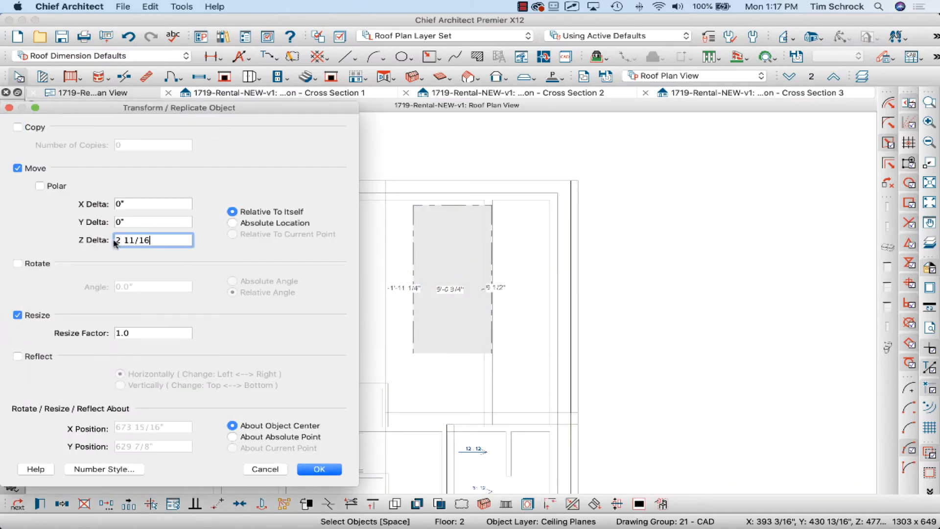
left_click(318, 469)
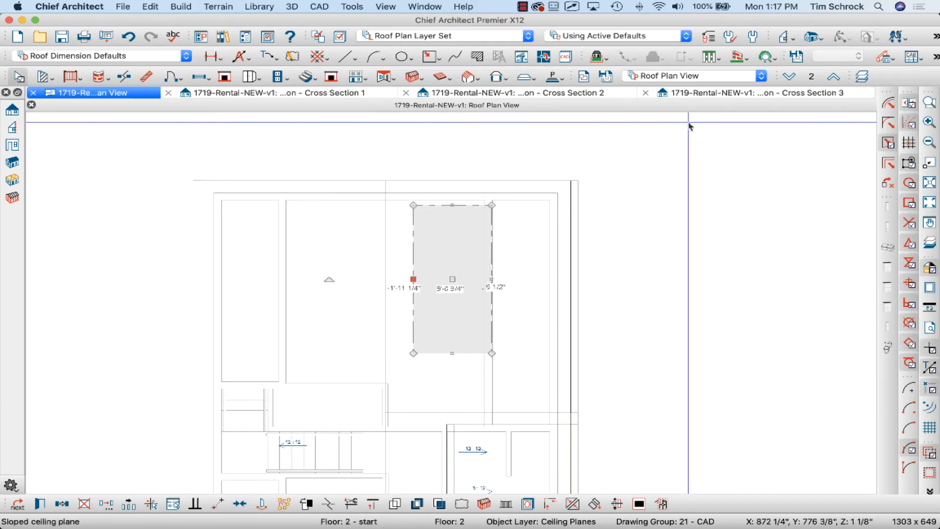
mouse_move(695, 99)
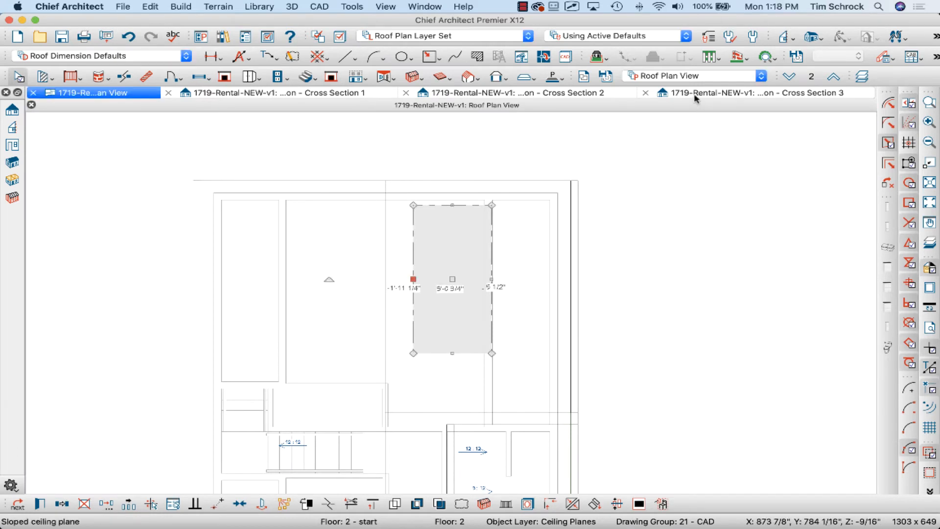
- Check the raised ceiling plane against the rafters in Cross Section 3
left_click(743, 92)
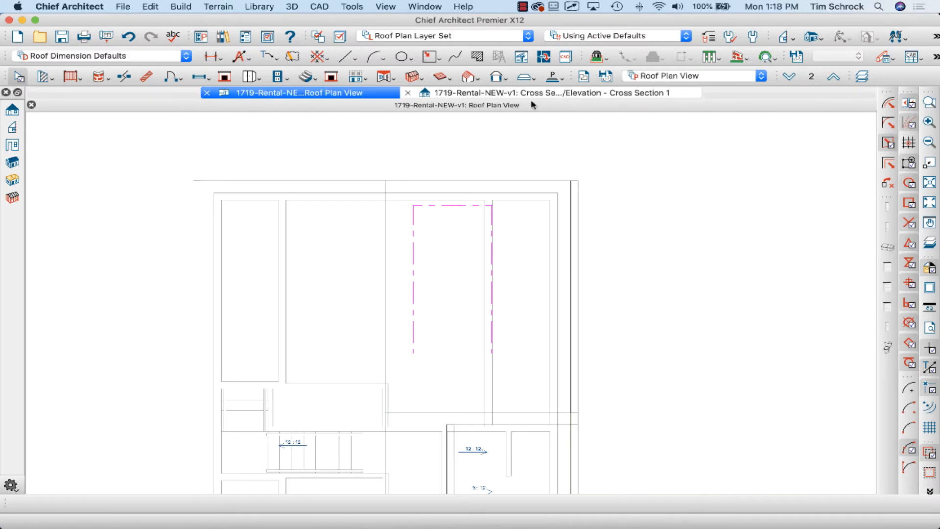
left_click(408, 92)
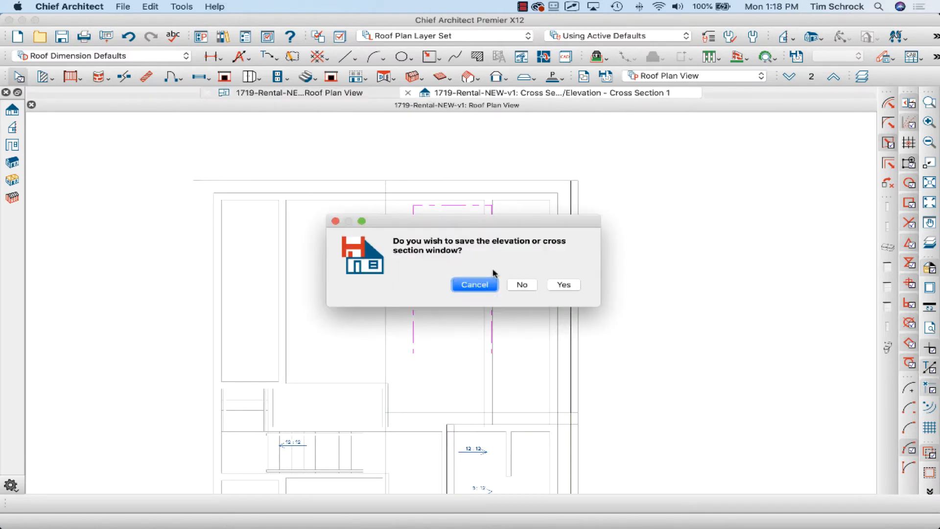
left_click(520, 284)
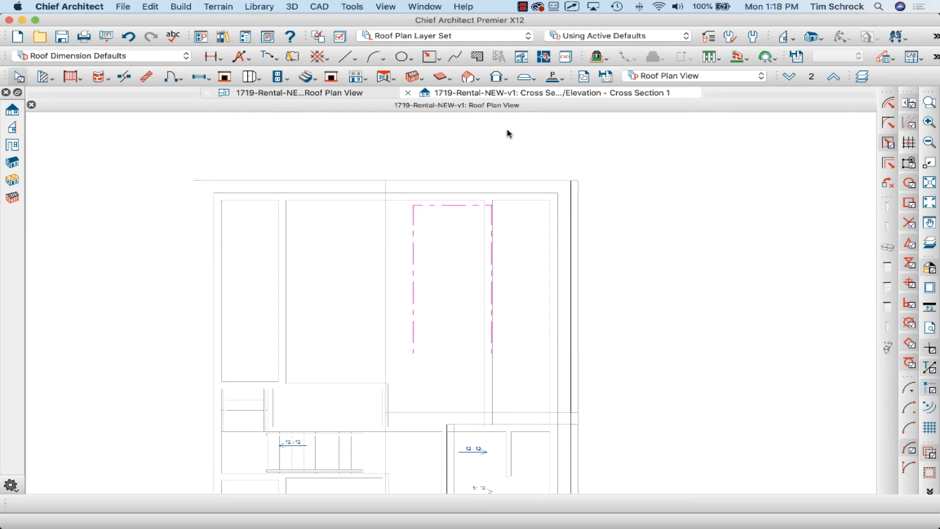
left_click(539, 92)
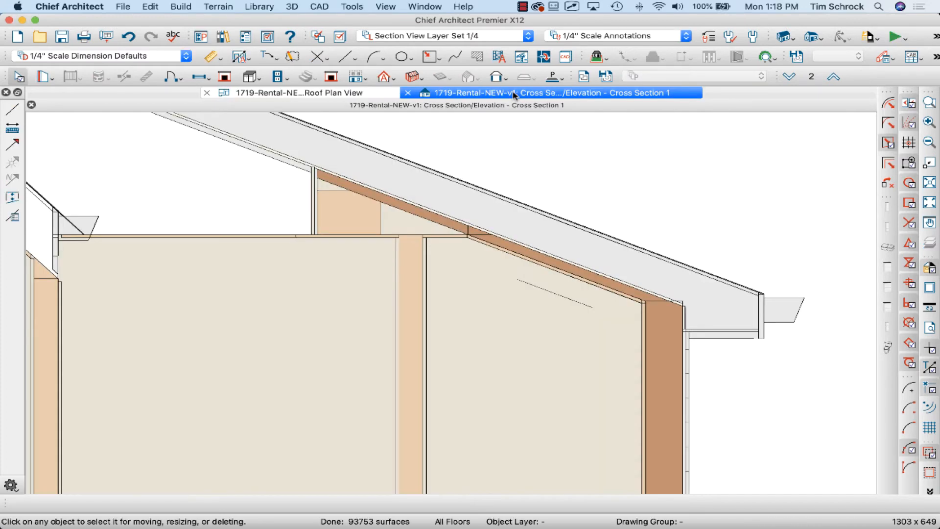
mouse_move(676, 283)
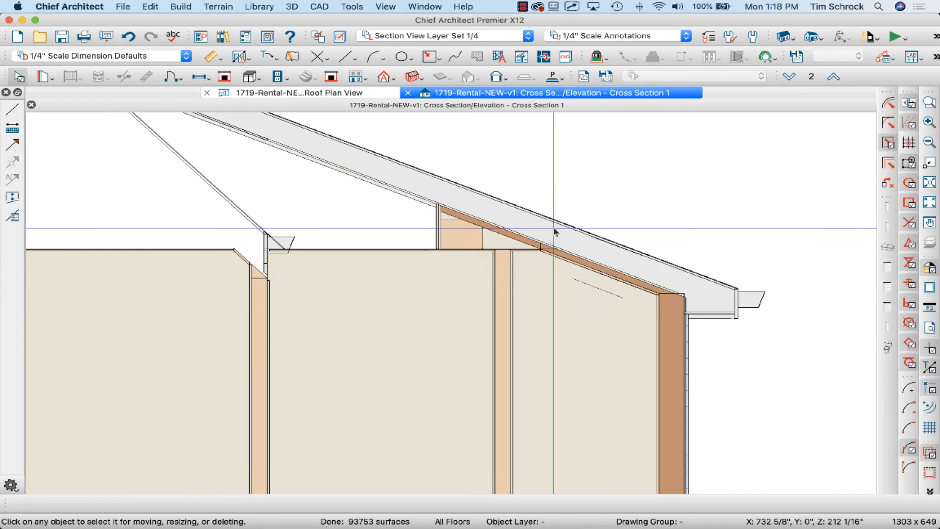
left_click(282, 92)
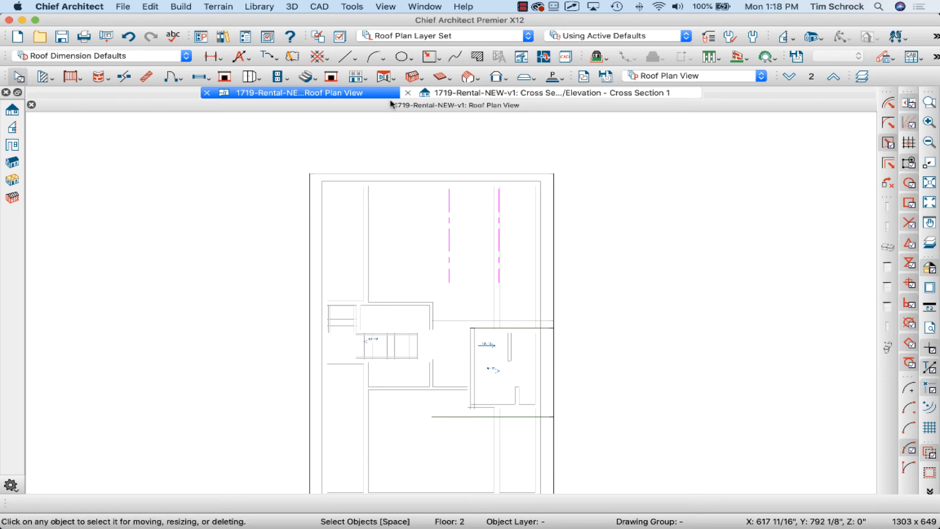
- Set Build Roof pitch to 5, place the custom ceiling plane, and view Cross Section 1
left_click(384, 76)
type("5")
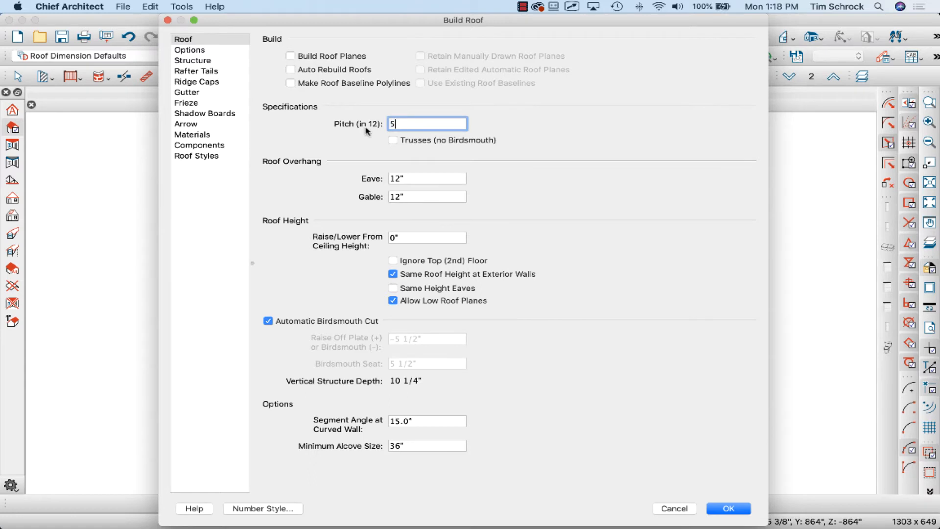
left_click(727, 508)
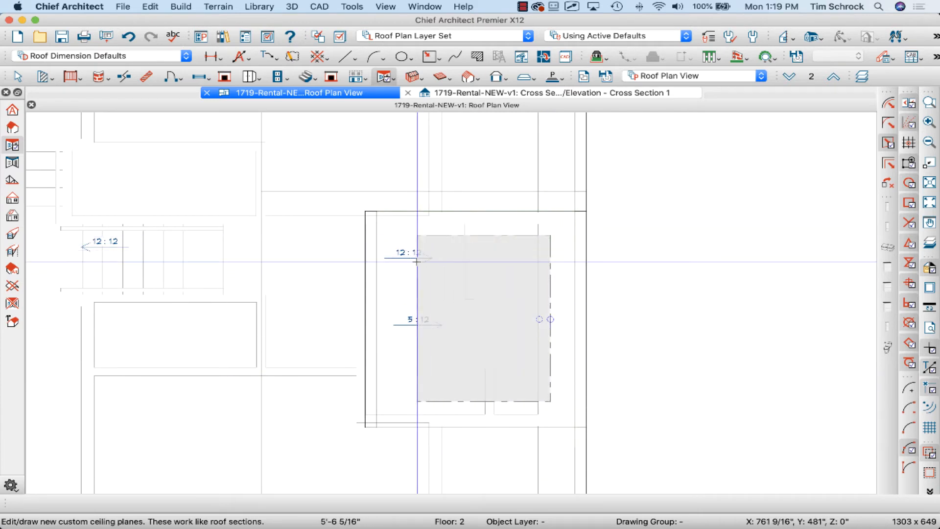
left_click(468, 317)
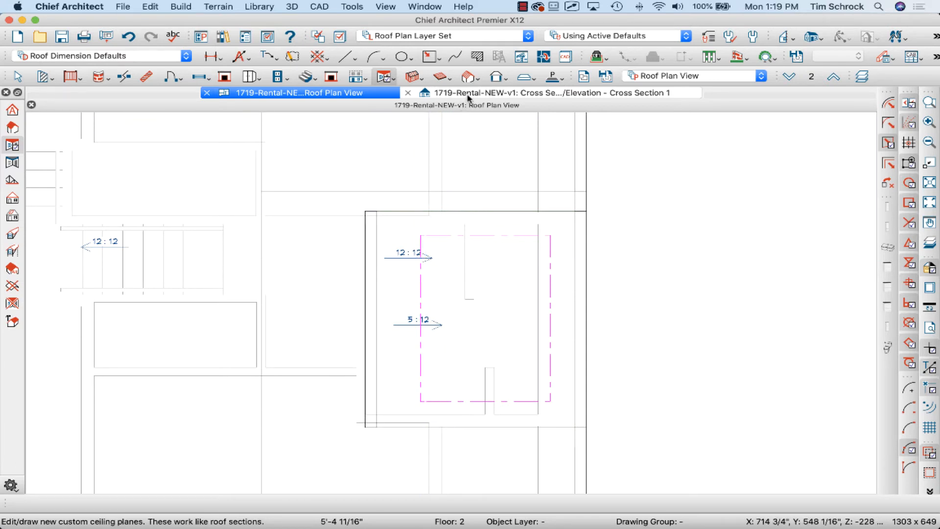
left_click(540, 92)
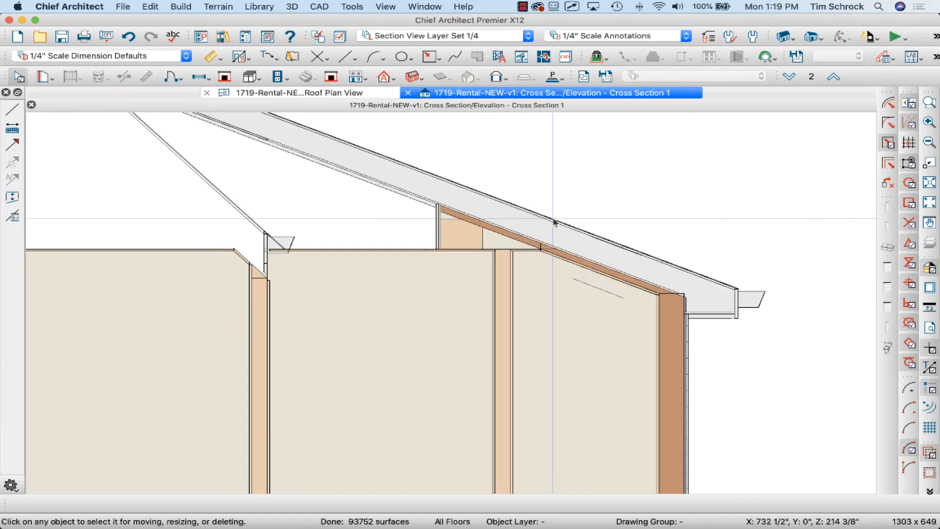
mouse_move(552, 253)
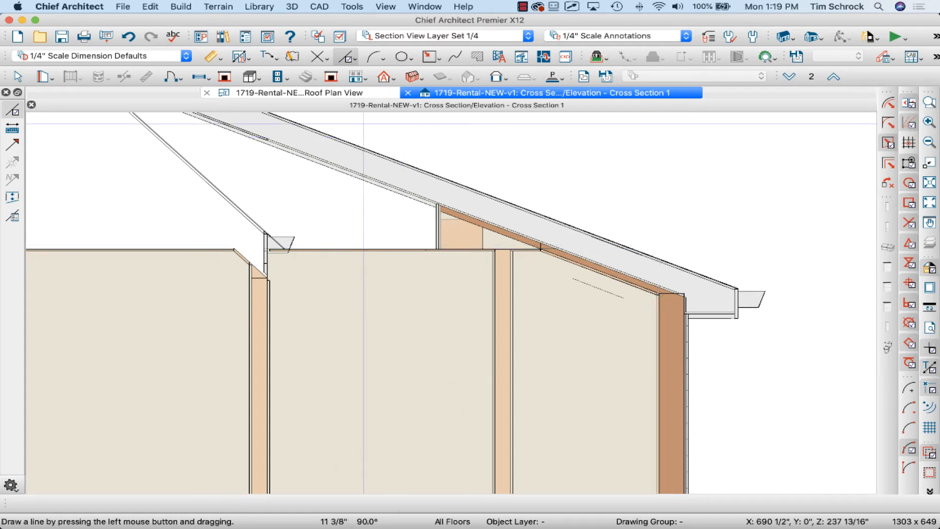
left_click(282, 93)
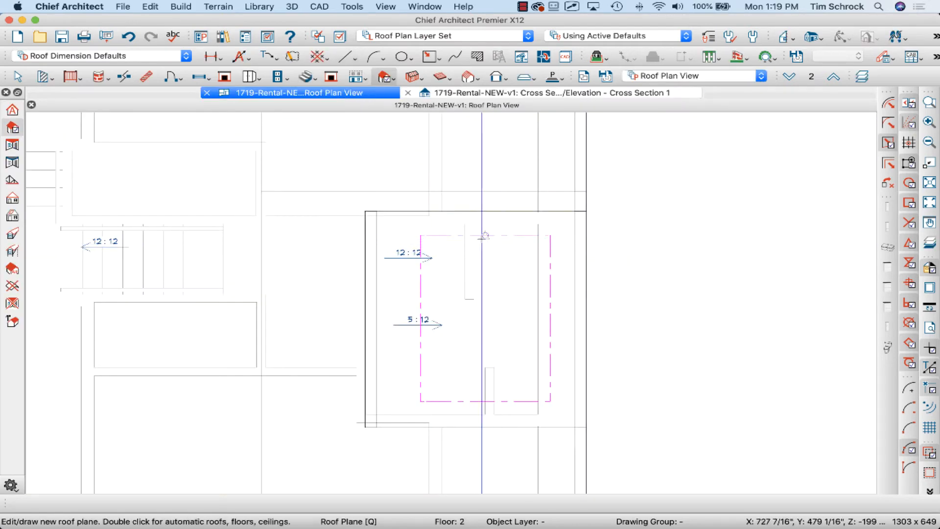
left_click(479, 318)
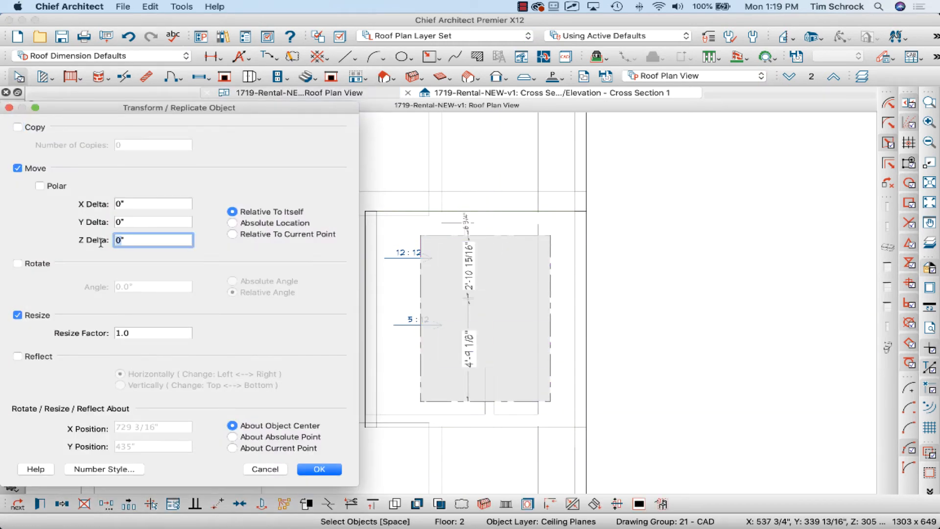
left_click(319, 469)
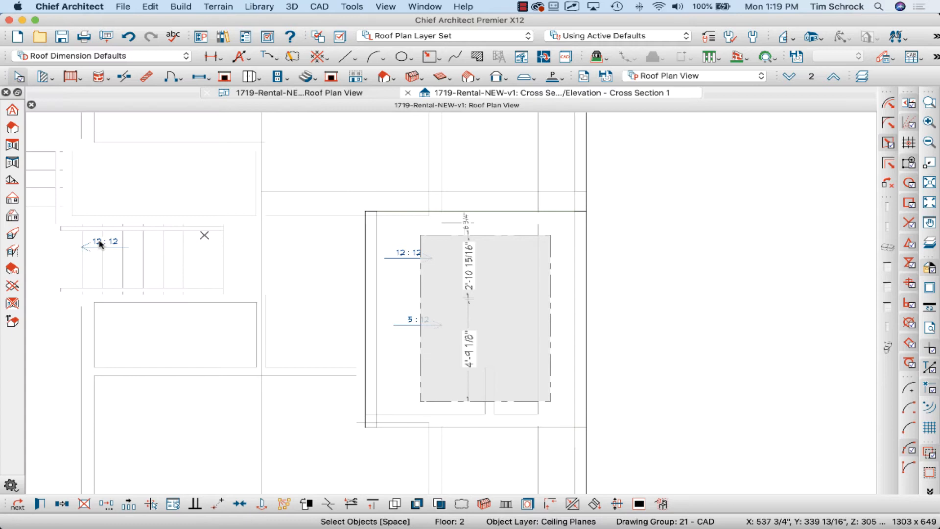
left_click(485, 318)
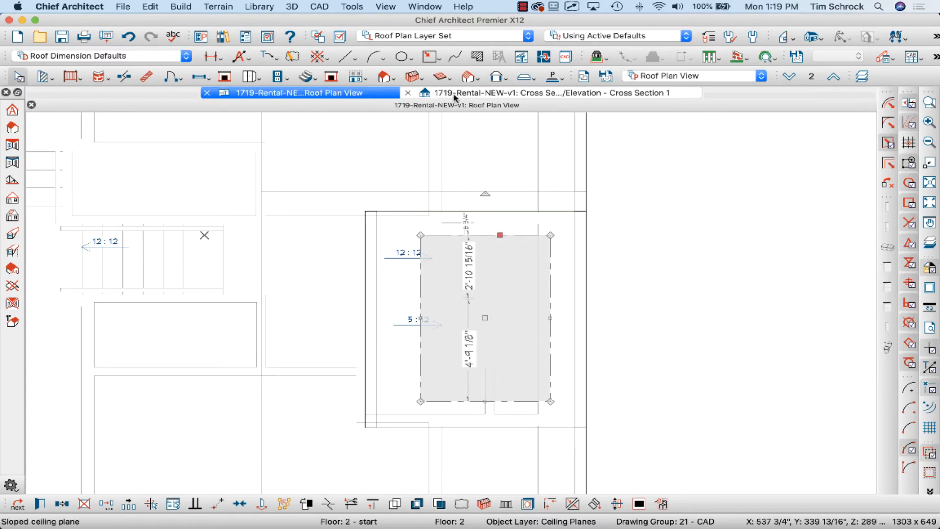
left_click(546, 92)
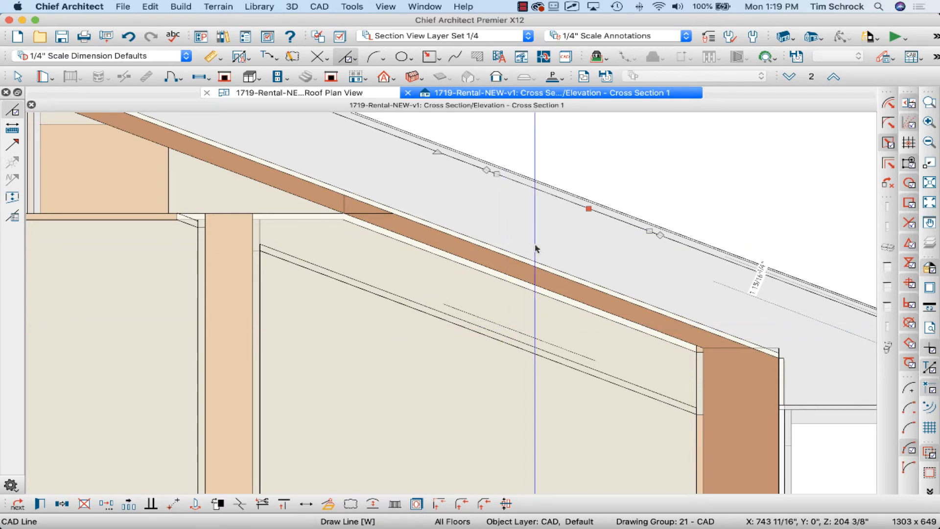
mouse_move(500, 211)
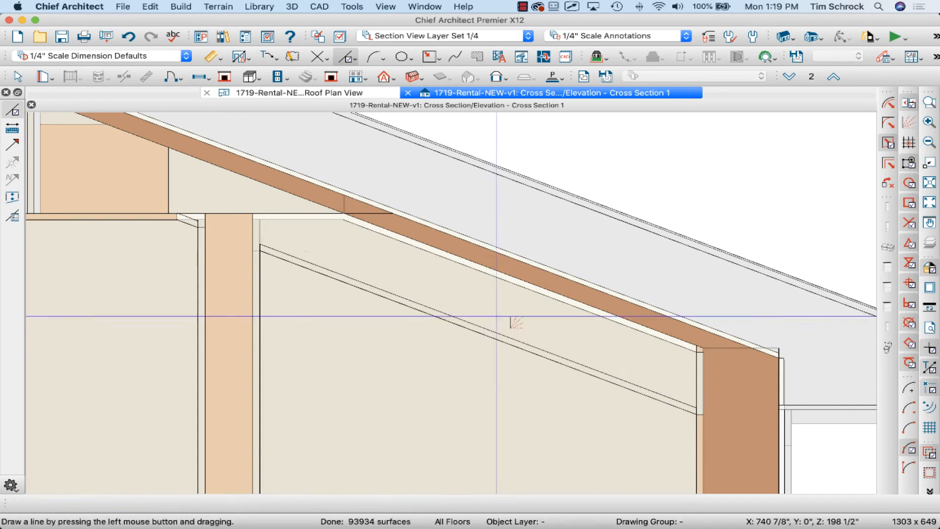
mouse_move(539, 198)
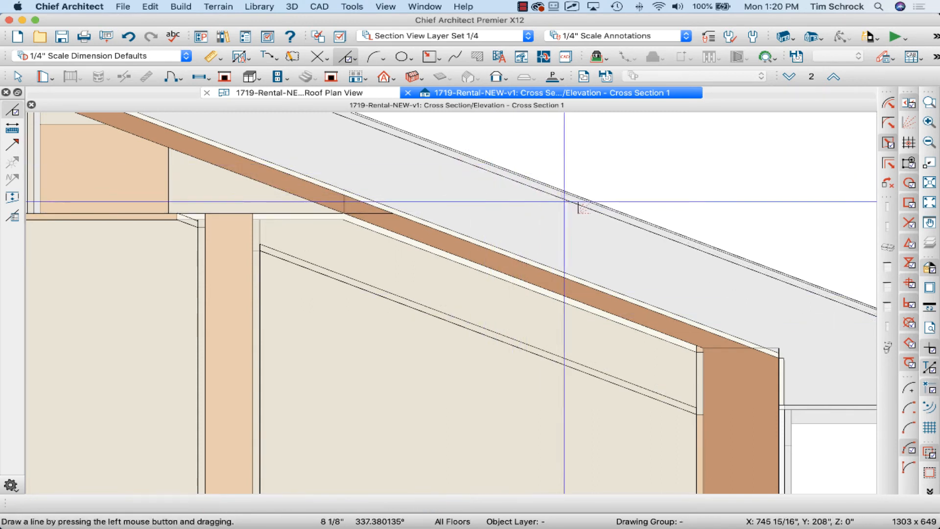
mouse_move(658, 240)
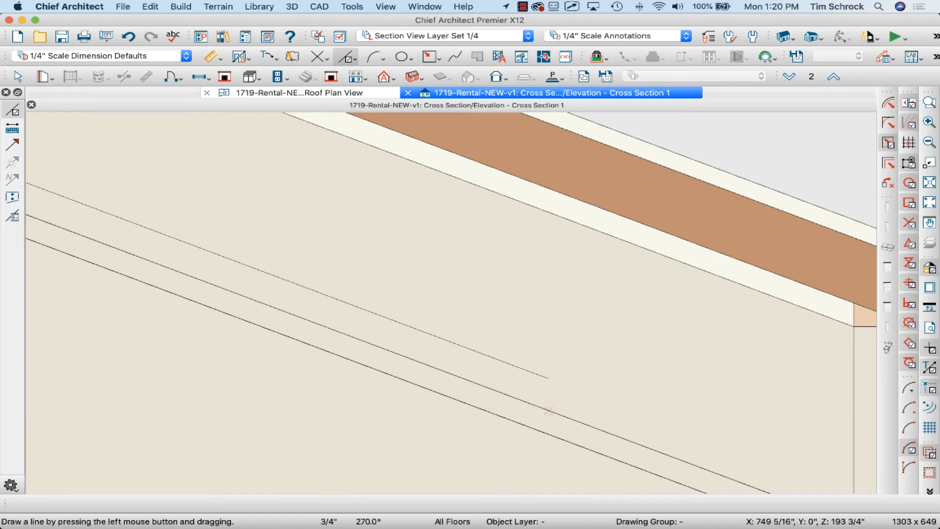
- Lower the small sloped ceiling plane with a Transform/Replicate Z Delta move
left_click(300, 92)
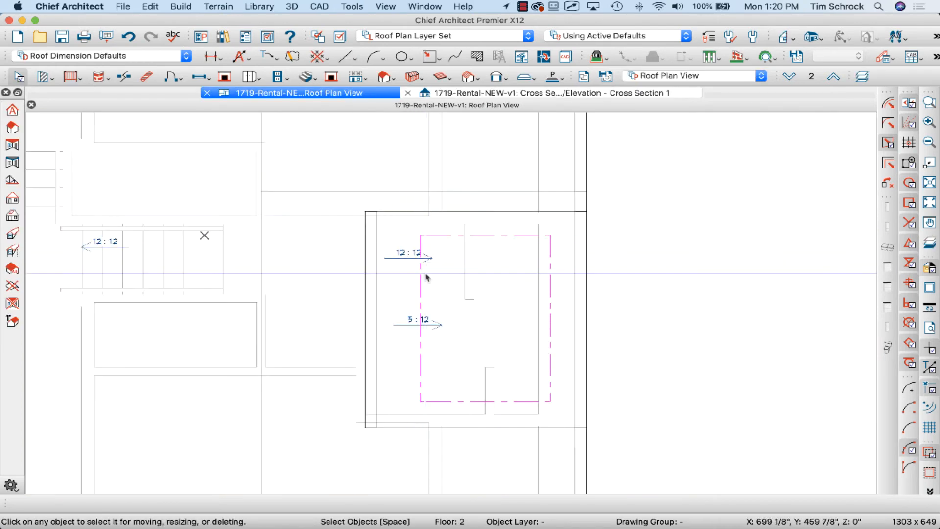
left_click(483, 312)
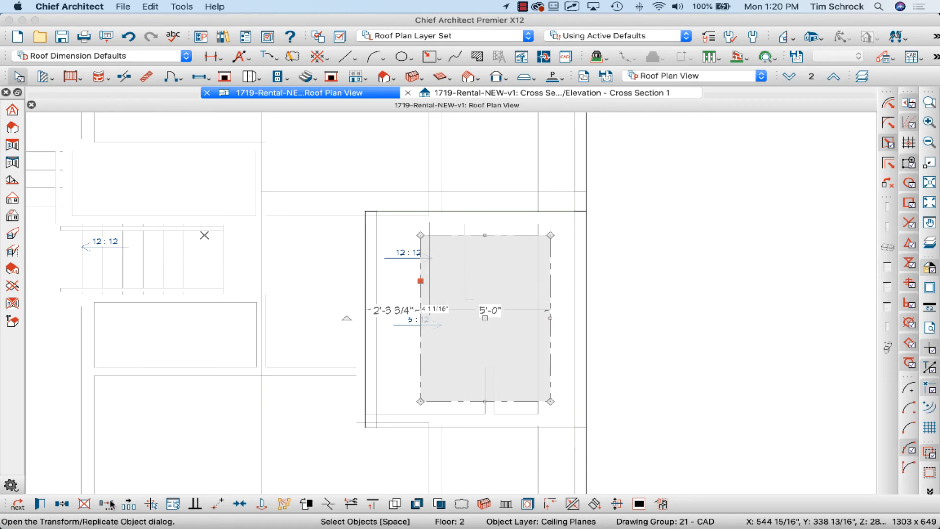
left_click(108, 503)
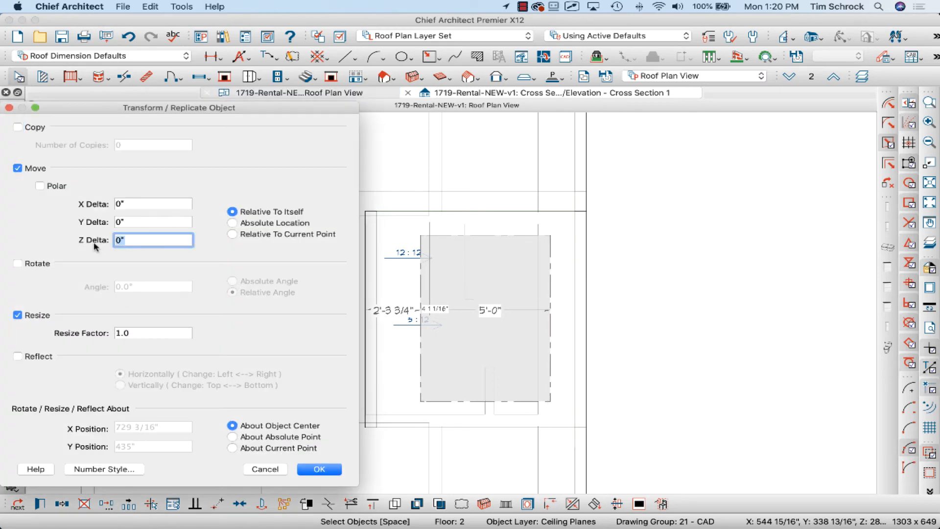
left_click(319, 469)
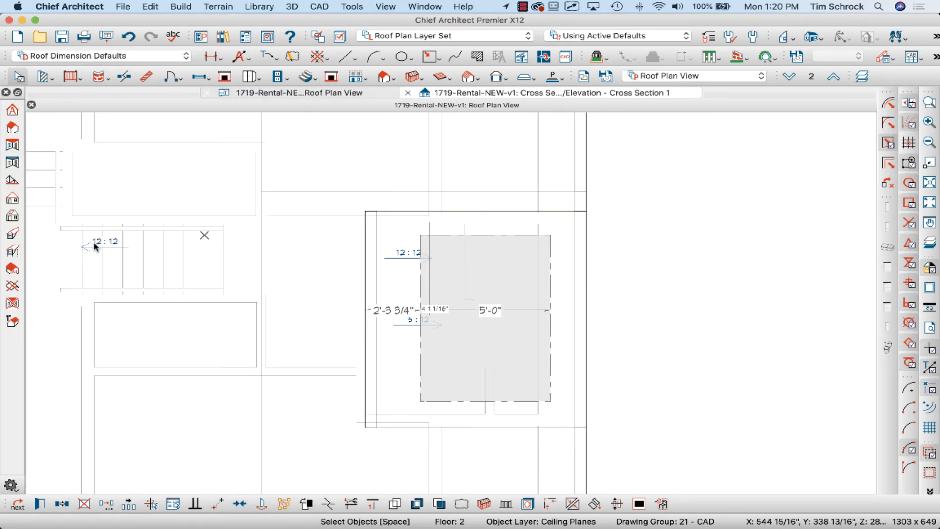
- Check the lowered plane in the cross section, then select the upper sloped ceiling plane
left_click(484, 318)
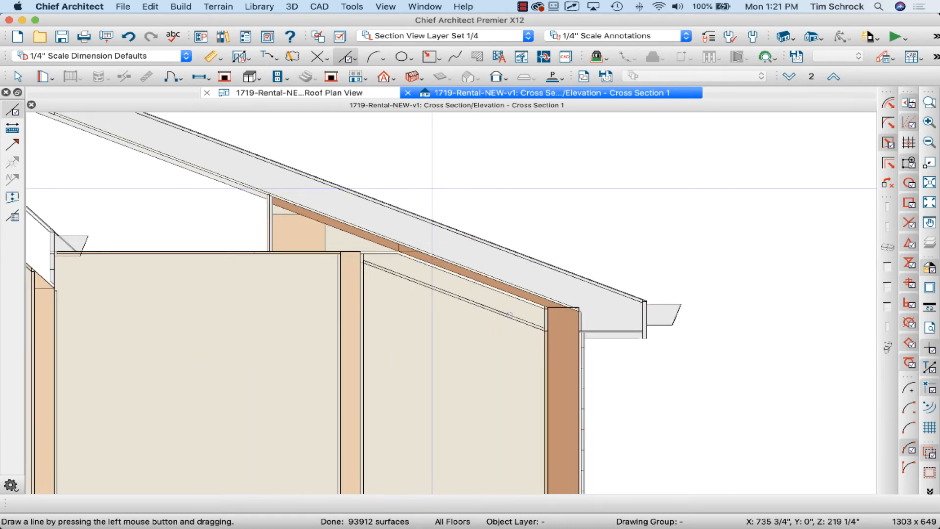
left_click(294, 93)
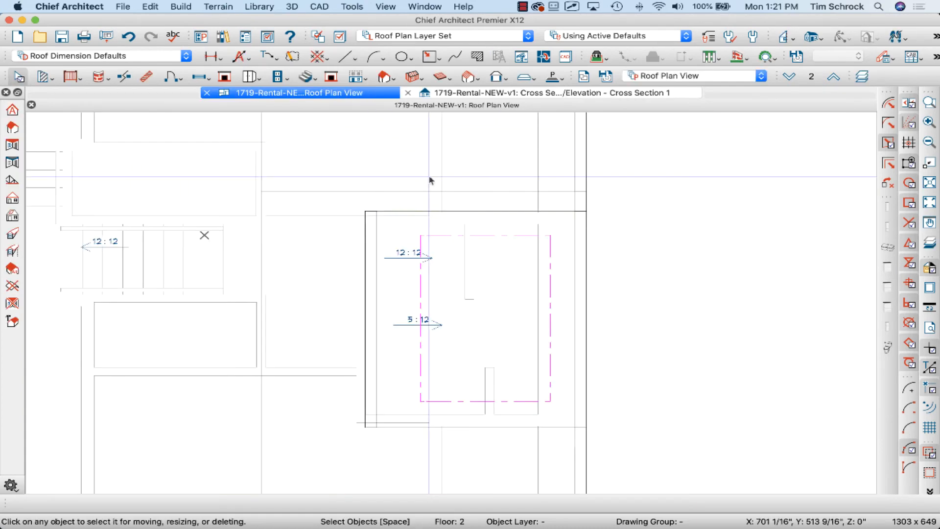
left_click(480, 317)
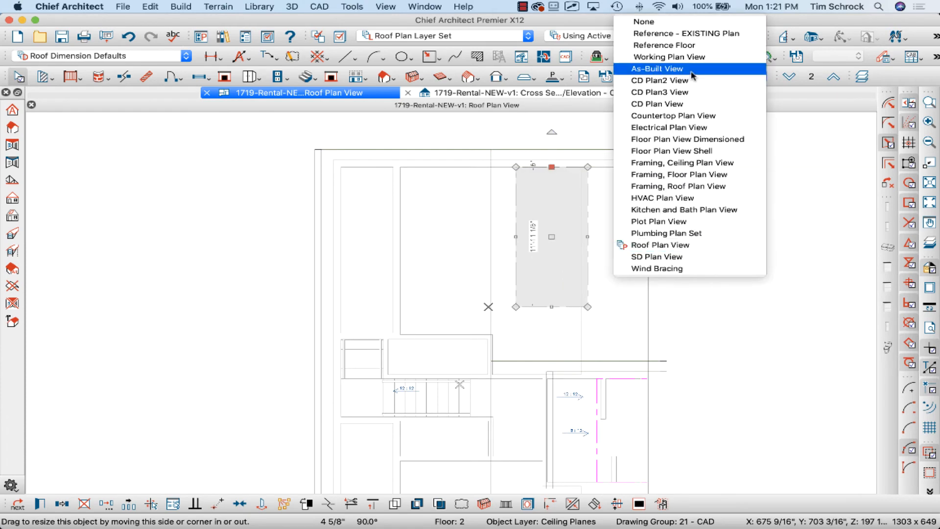
- In working plan view, mirror the sloped ceiling plane across the attic and snap its edge to the wall corner
left_click(668, 56)
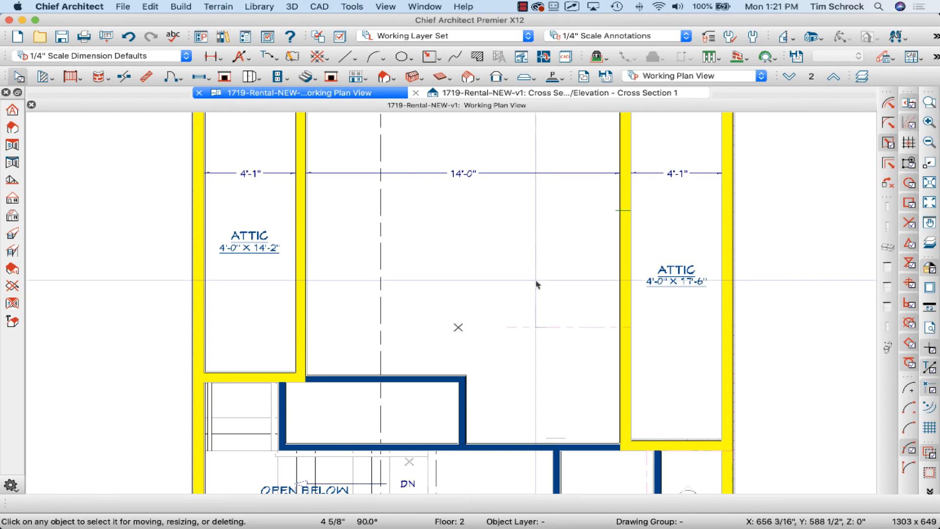
mouse_move(508, 303)
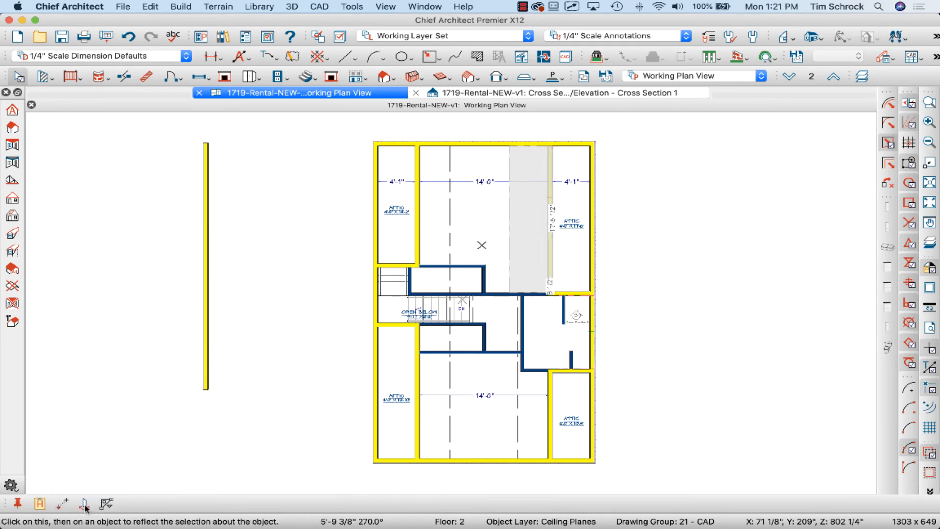
left_click(435, 219)
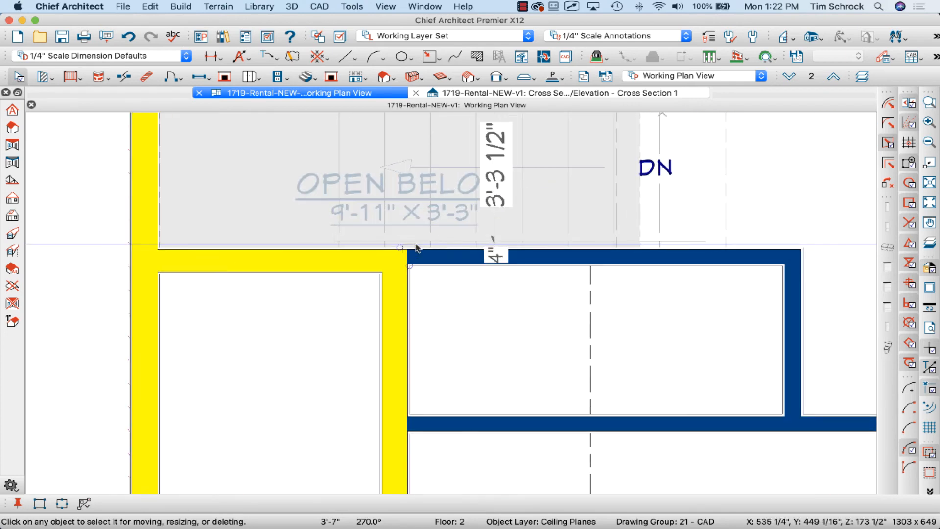
left_click(420, 247)
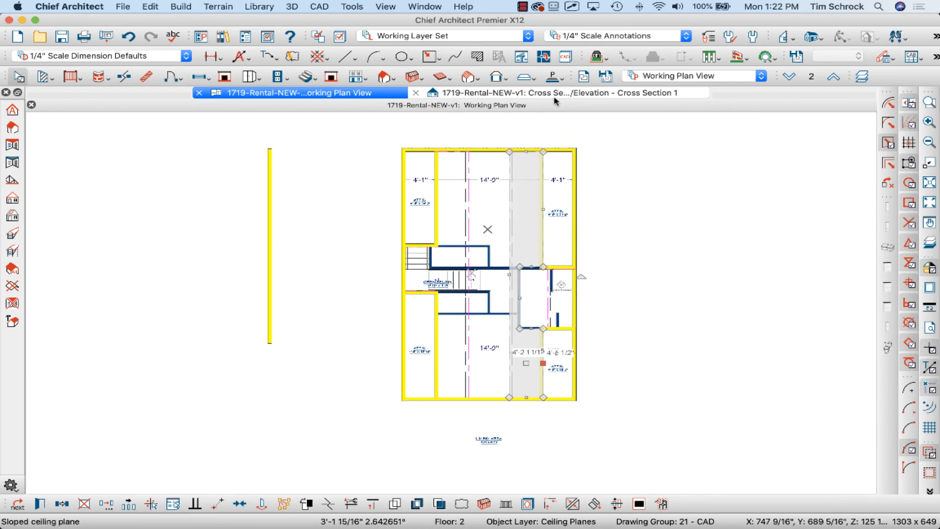
- Inspect the ceiling planes in Cross Section 1, then create a Full Overview perspective view
left_click(551, 93)
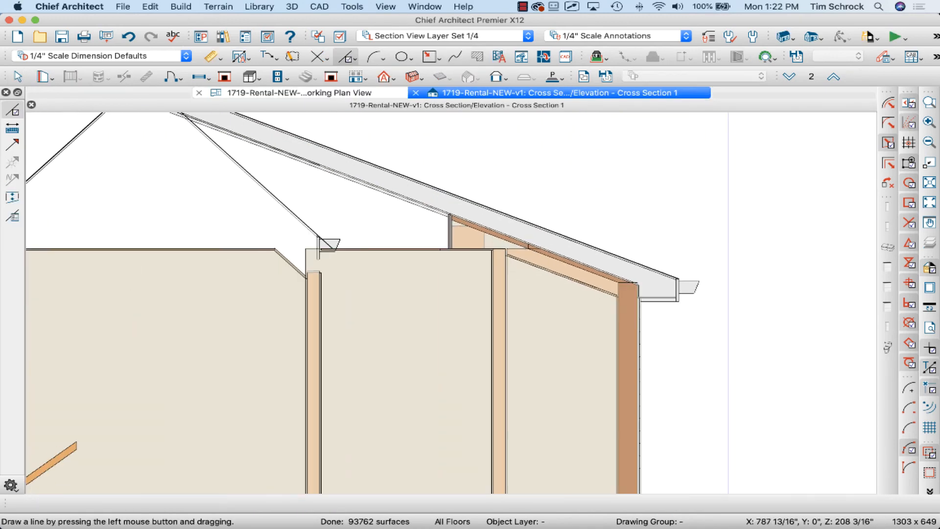
scroll("down", 3)
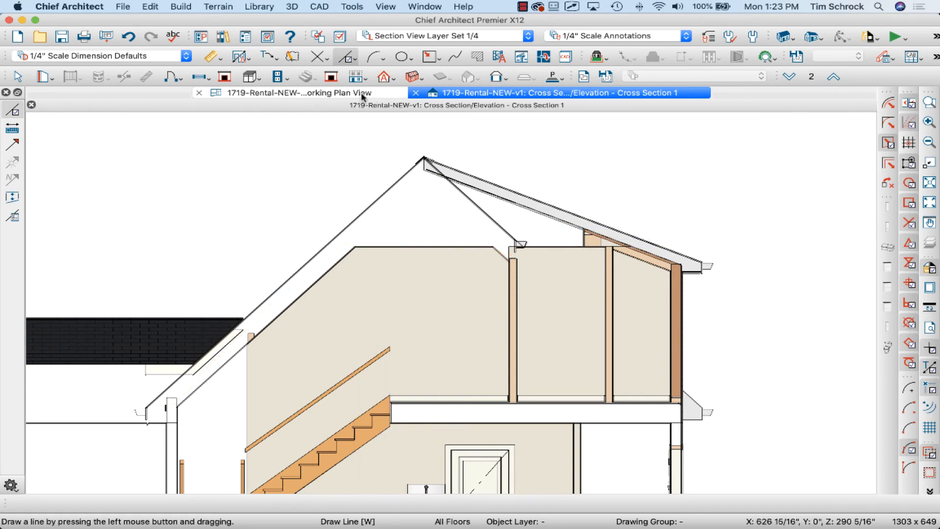
left_click(294, 92)
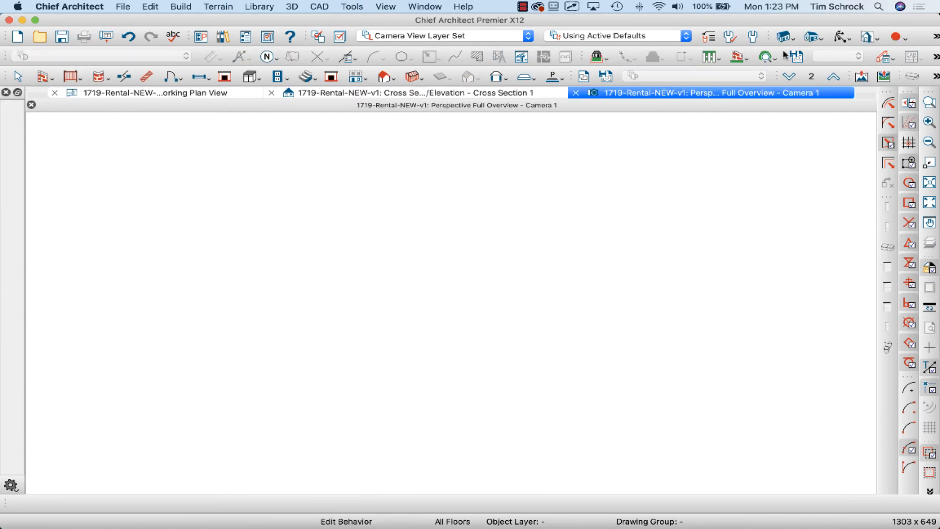
- Build framing for the three selected ceiling planes, answering the joists layer prompt and toggling the Roof Planes layer
left_click(150, 93)
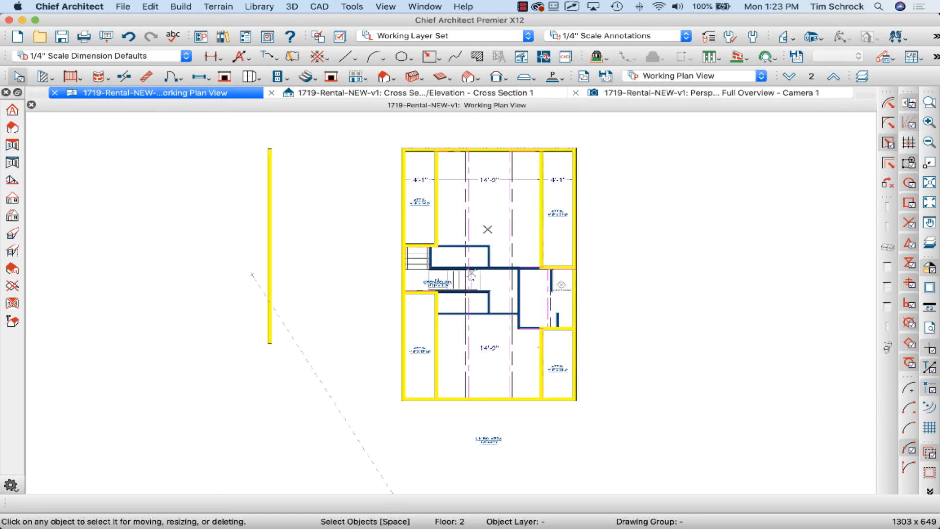
mouse_move(509, 211)
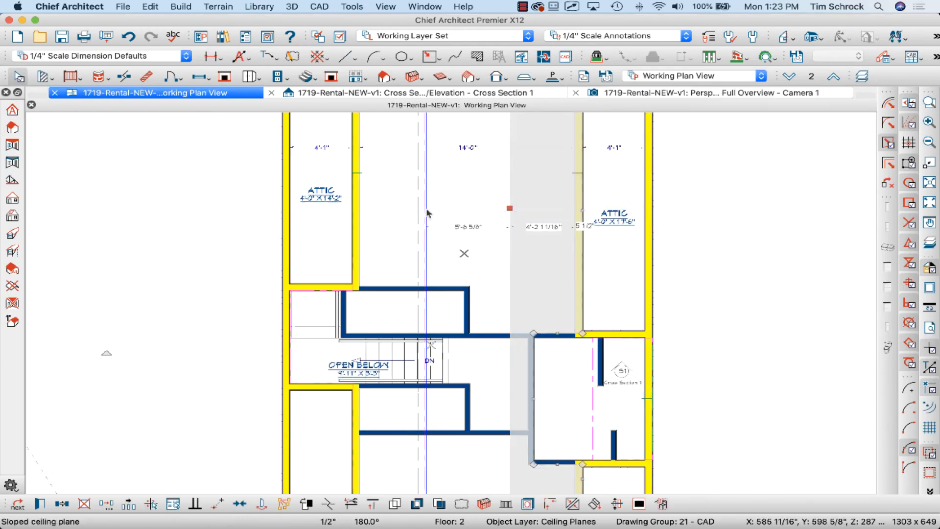
left_click(588, 395)
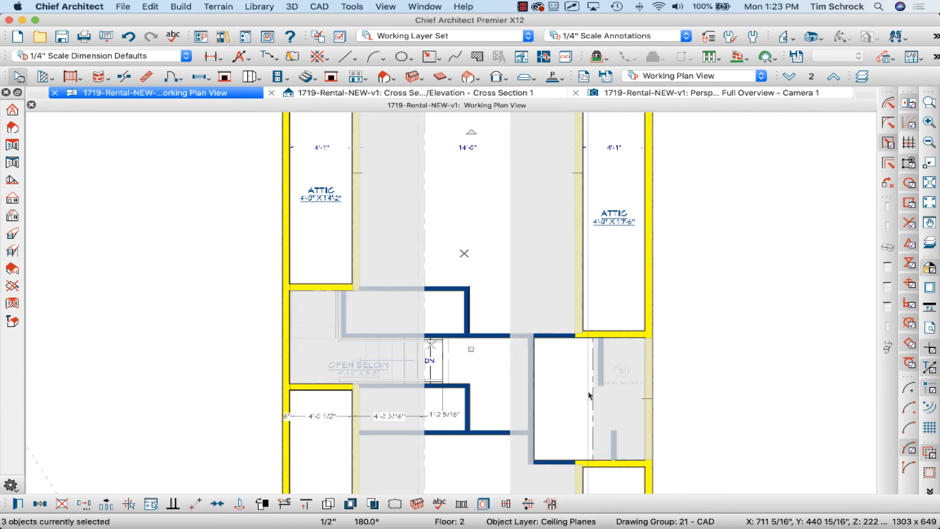
mouse_move(415, 503)
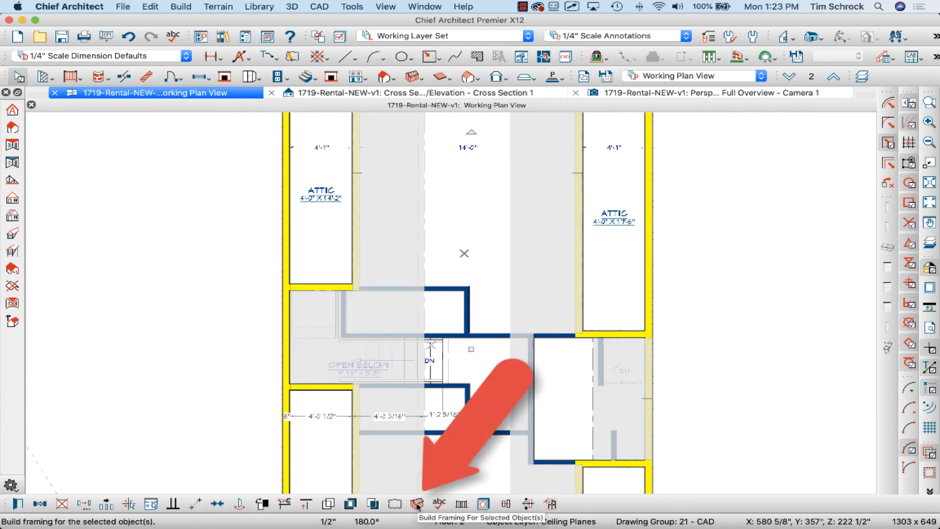
left_click(416, 504)
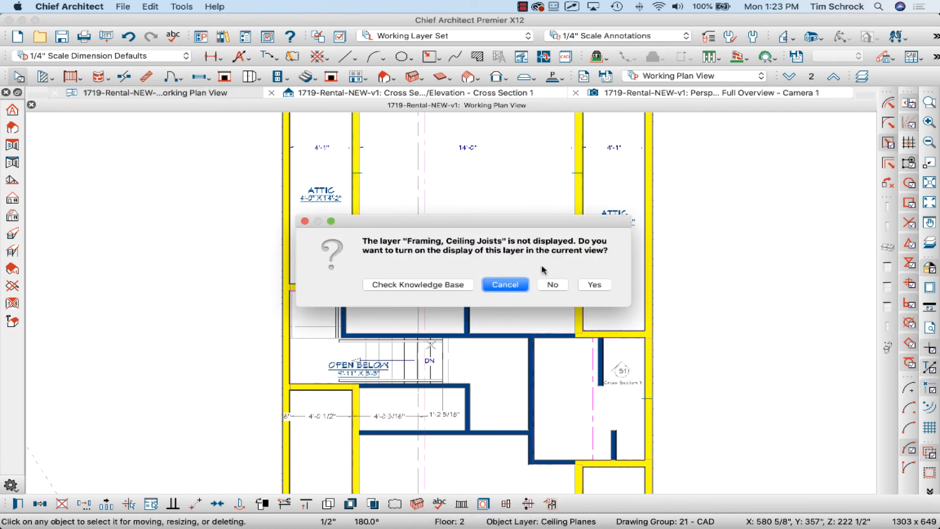
left_click(550, 284)
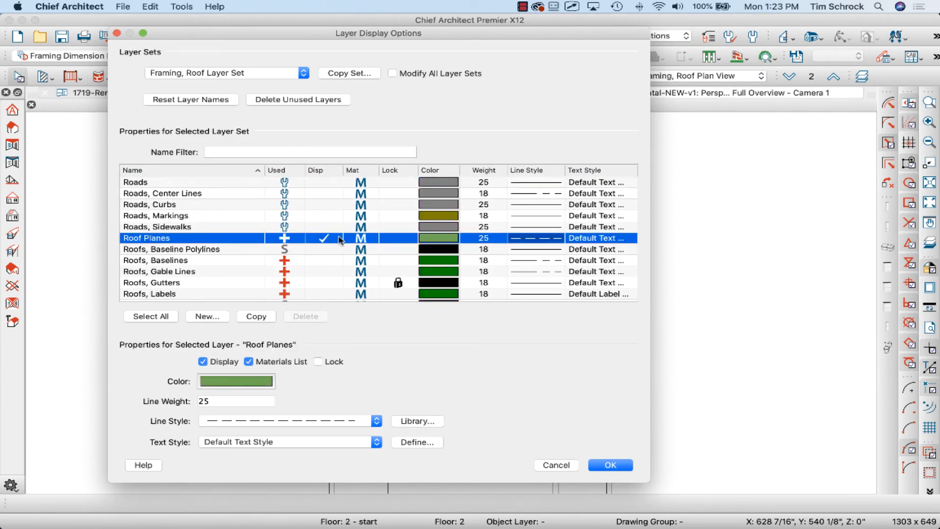
left_click(609, 465)
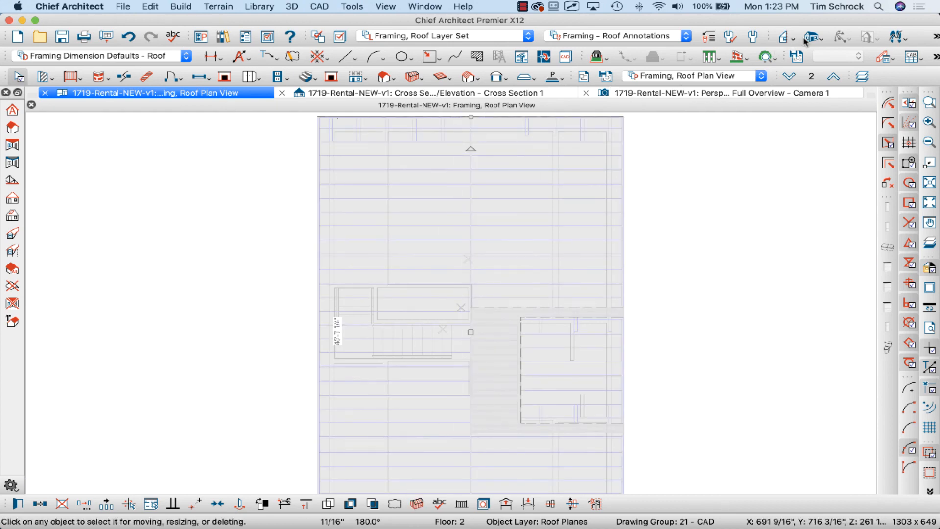
left_click(713, 92)
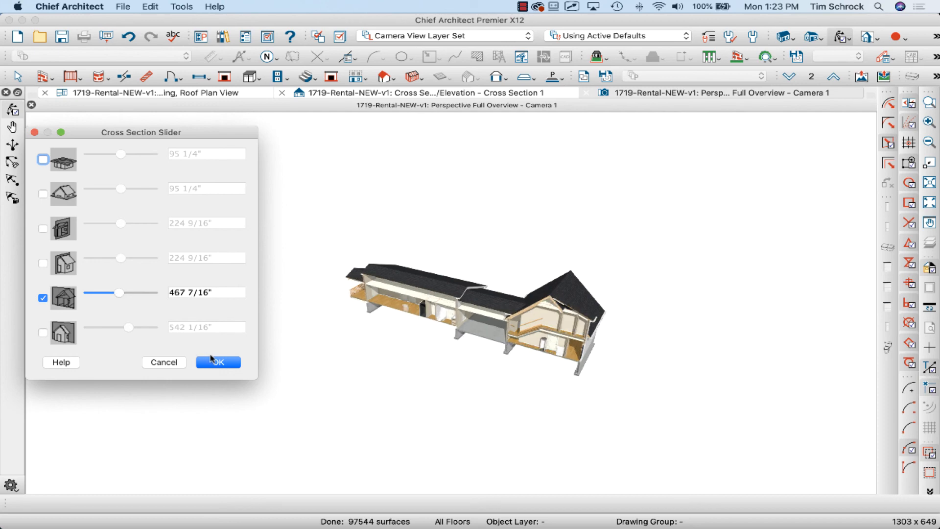
- Move the 3D cross-section cut into the attic and confirm its position
left_click(217, 362)
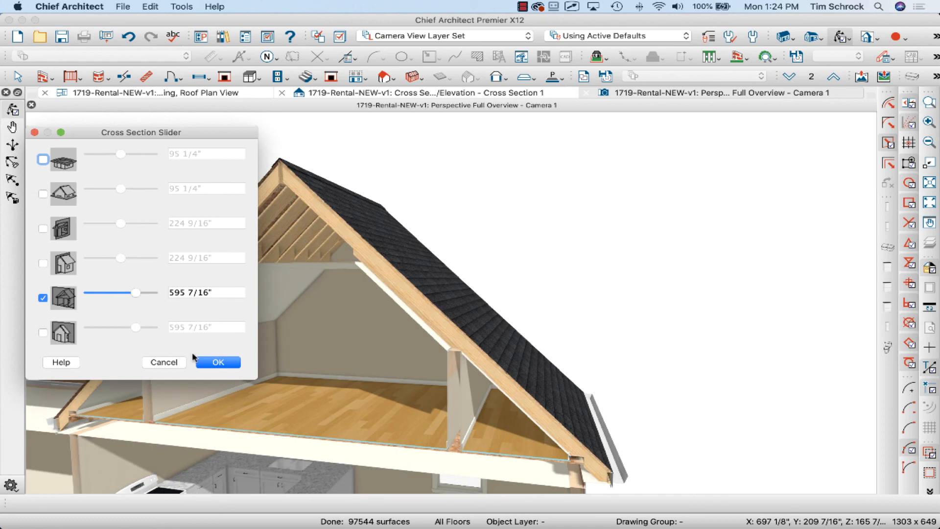
left_click(216, 362)
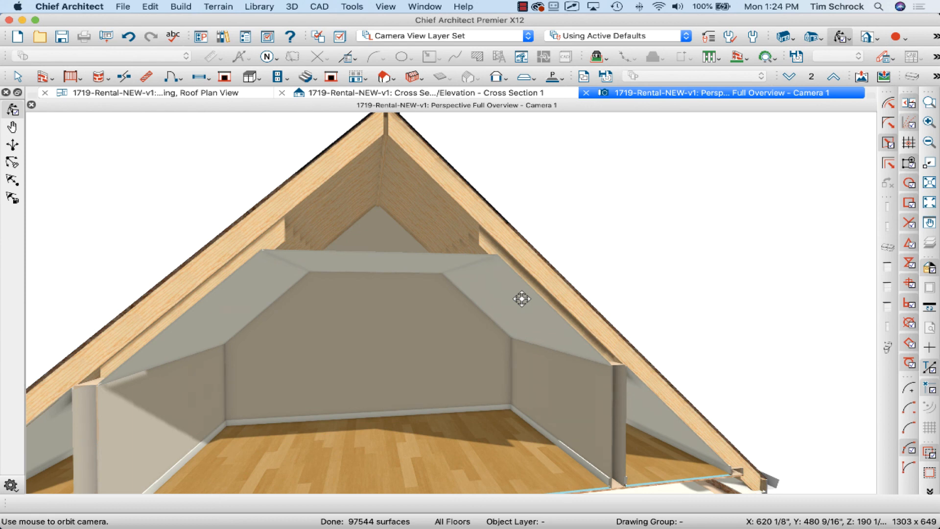
mouse_move(589, 293)
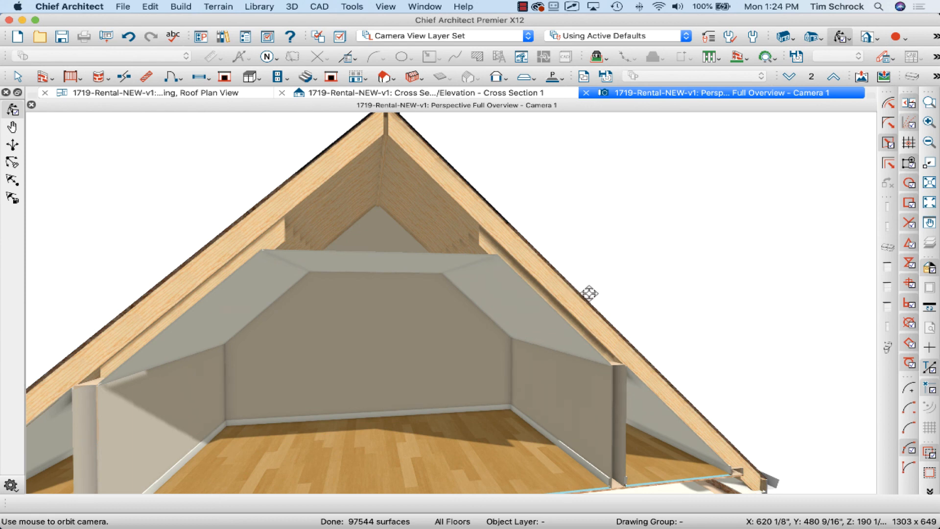